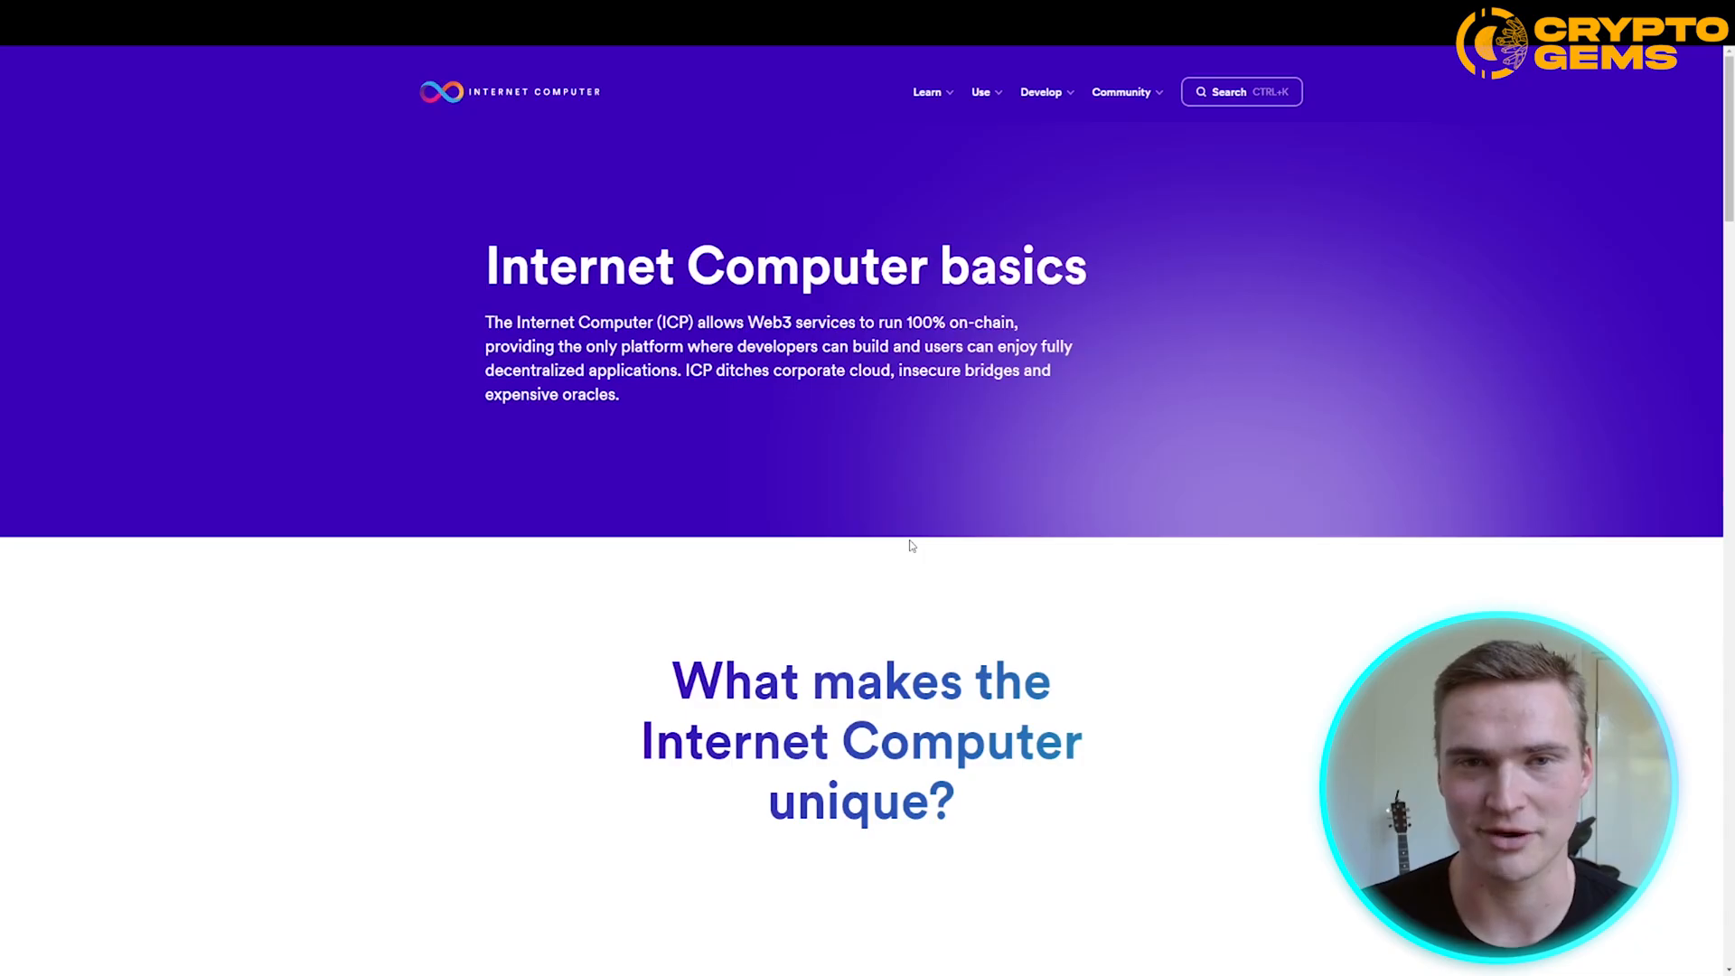
mouse_move(1046, 445)
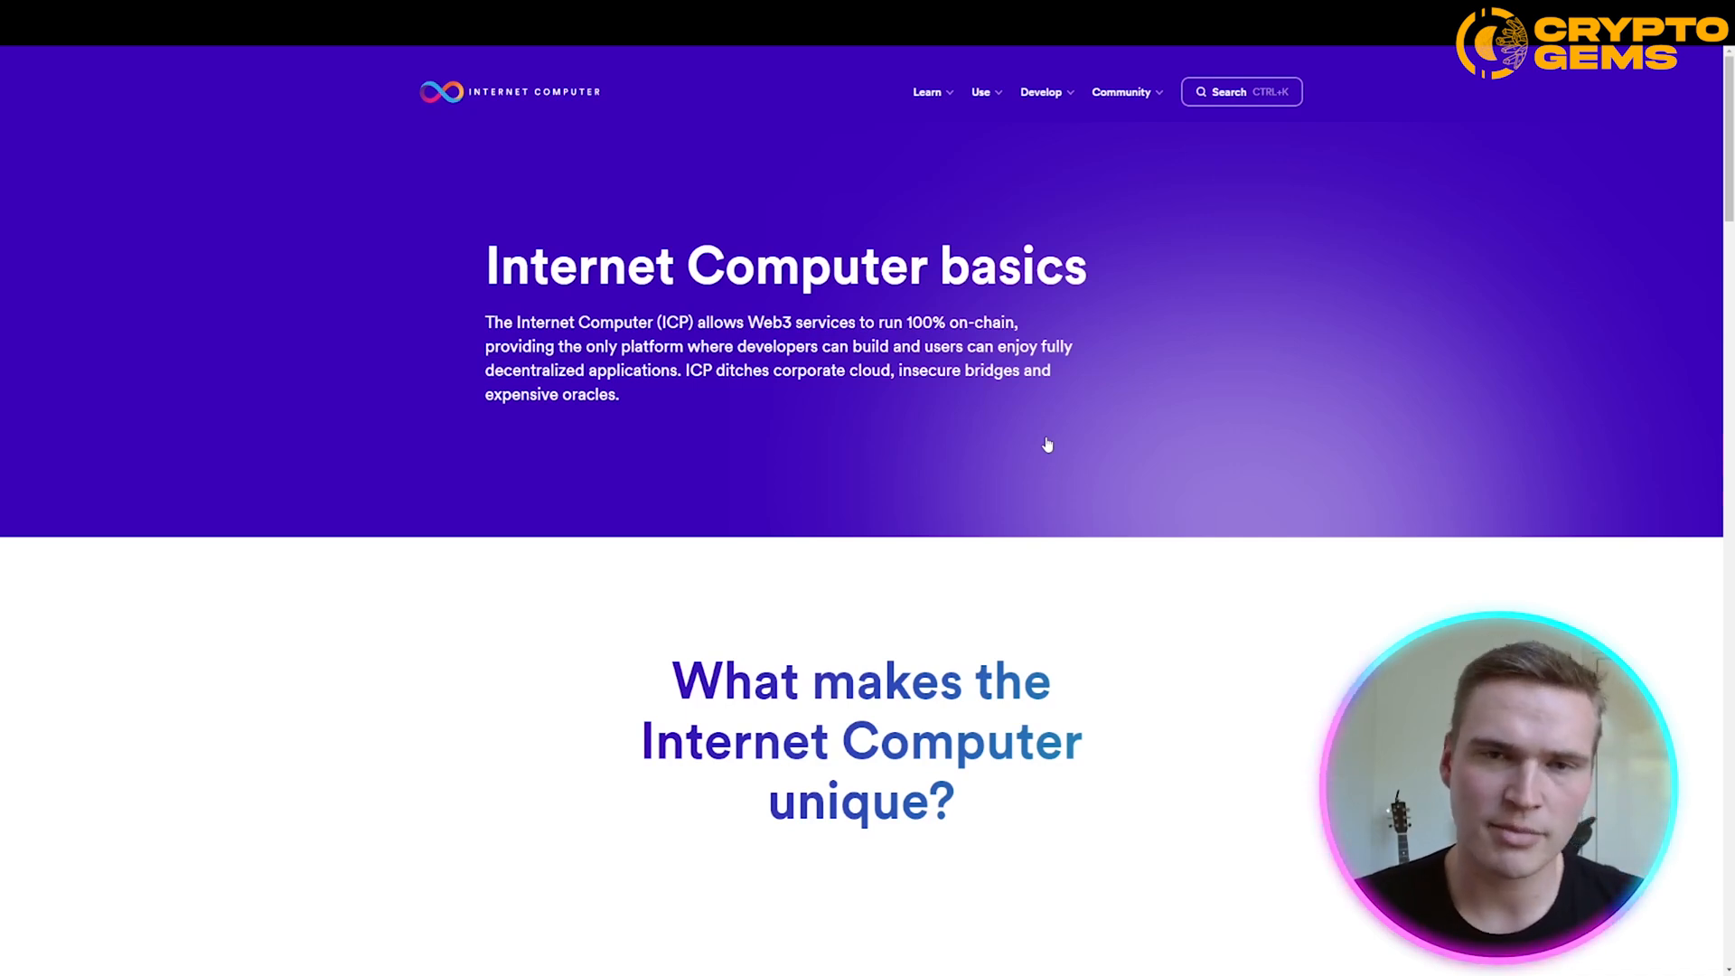
mouse_move(1534, 430)
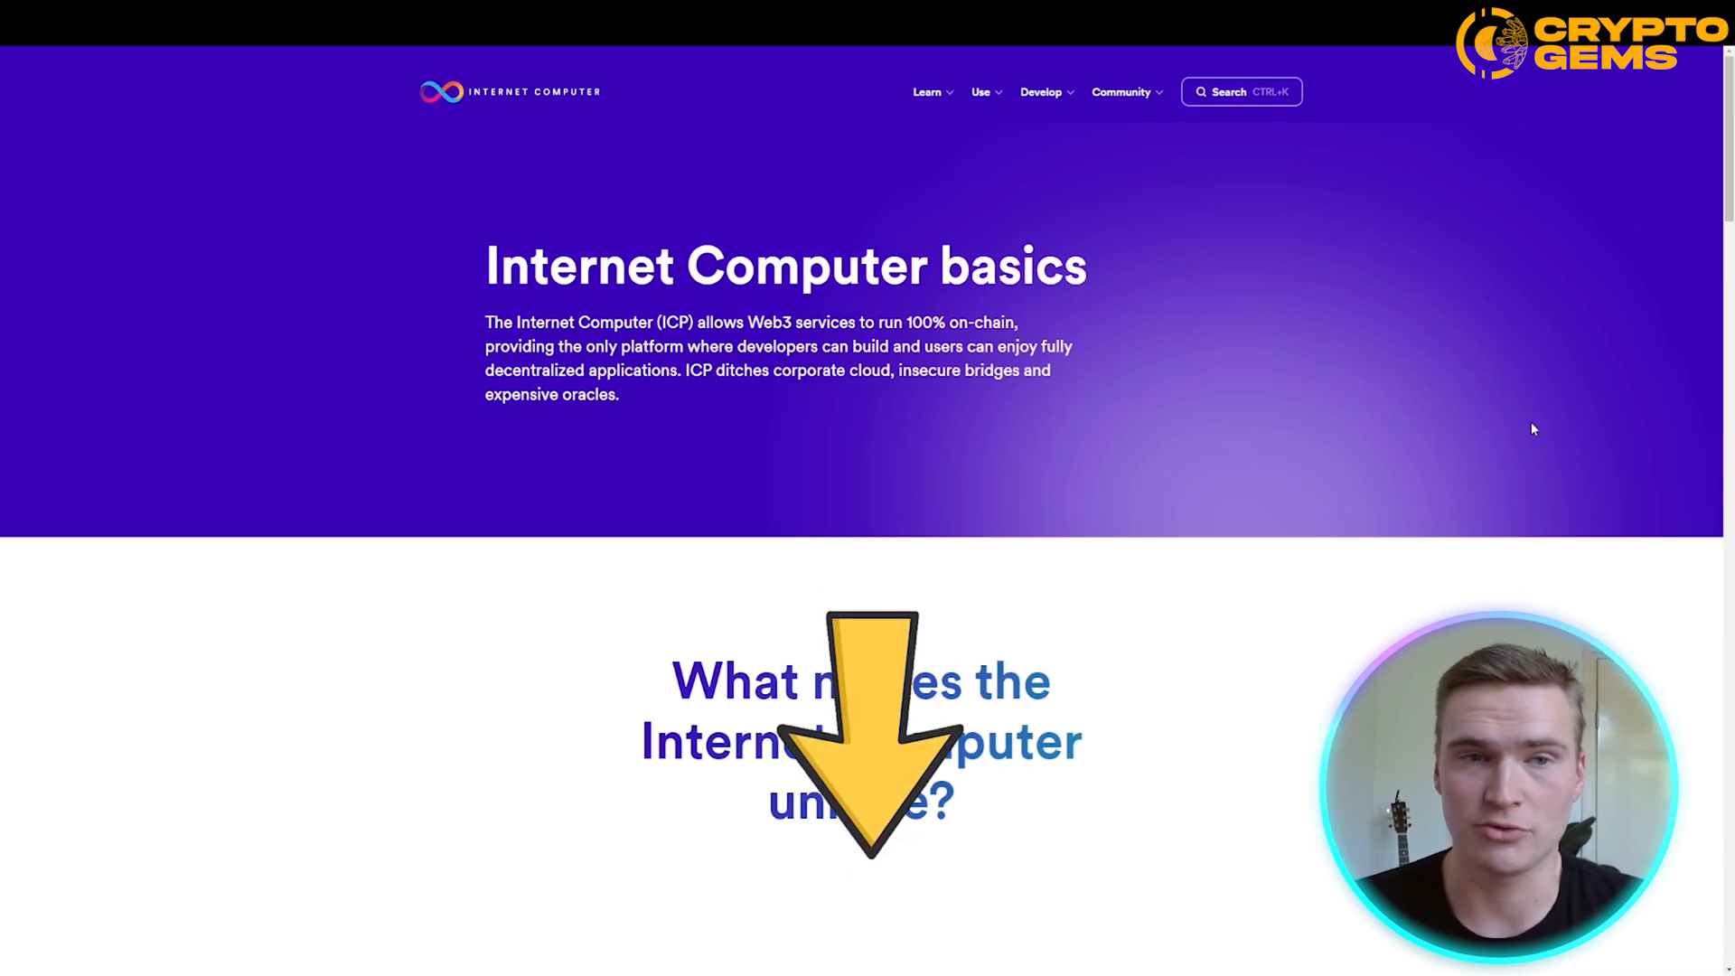
Step: Scroll through the 'What makes the Internet Computer unique?' section down to the ecosystem page link
scroll("down", 3)
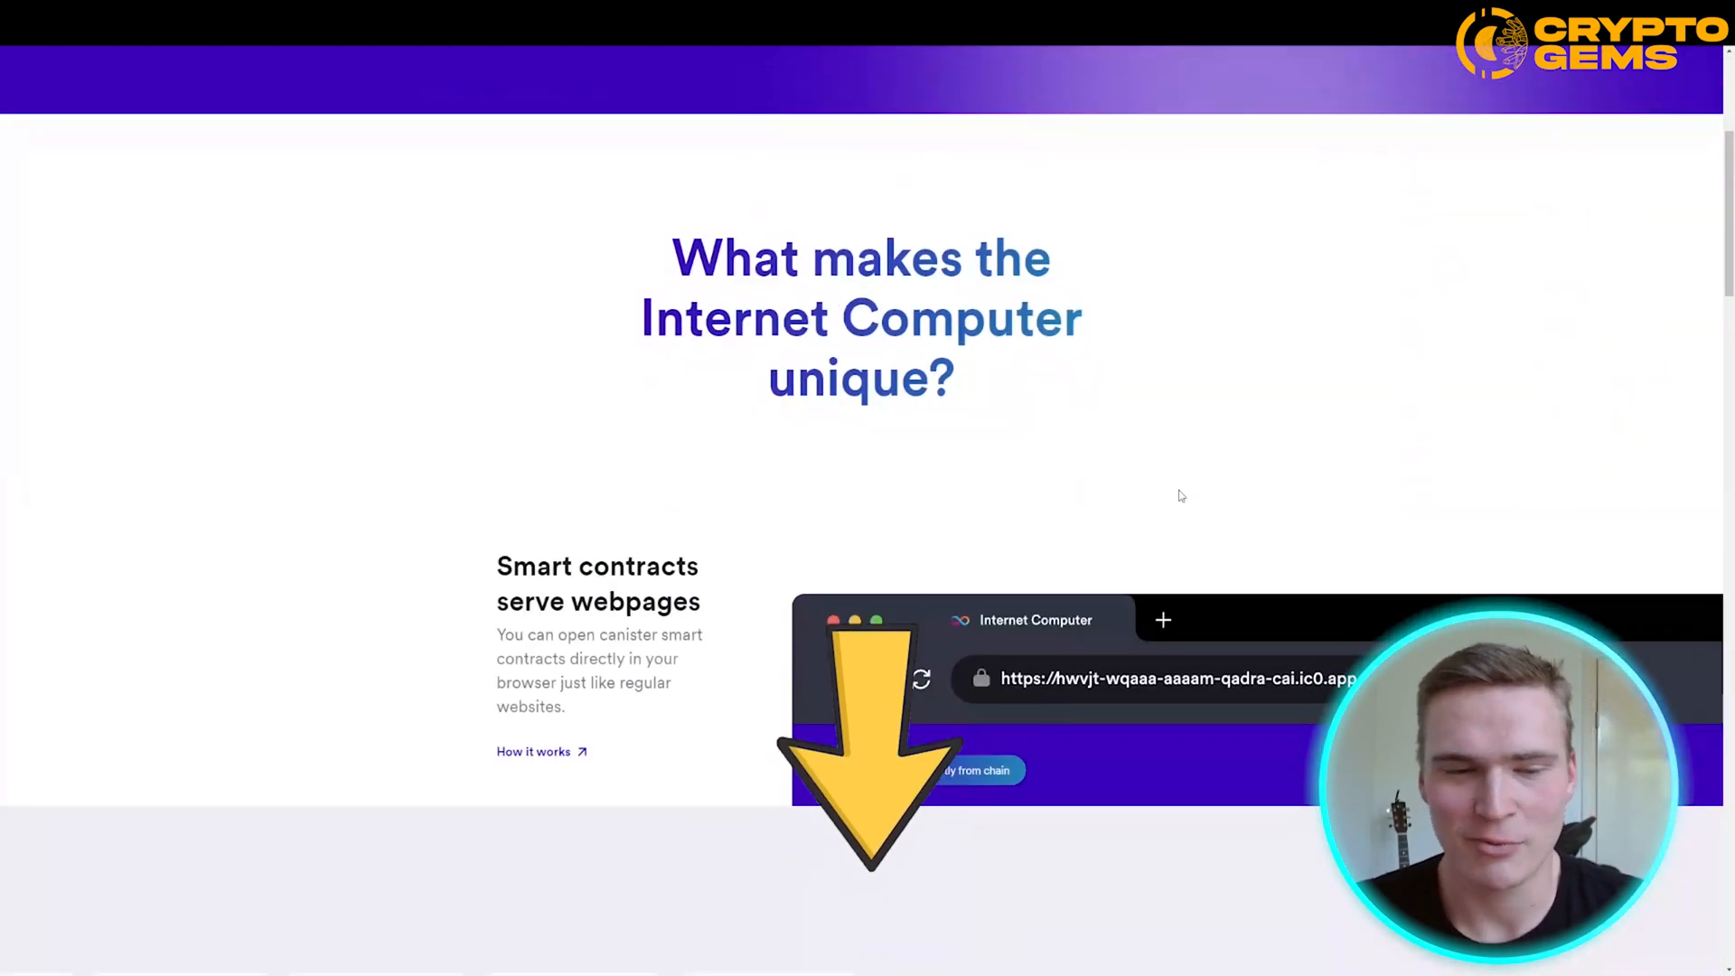
scroll("down", 3)
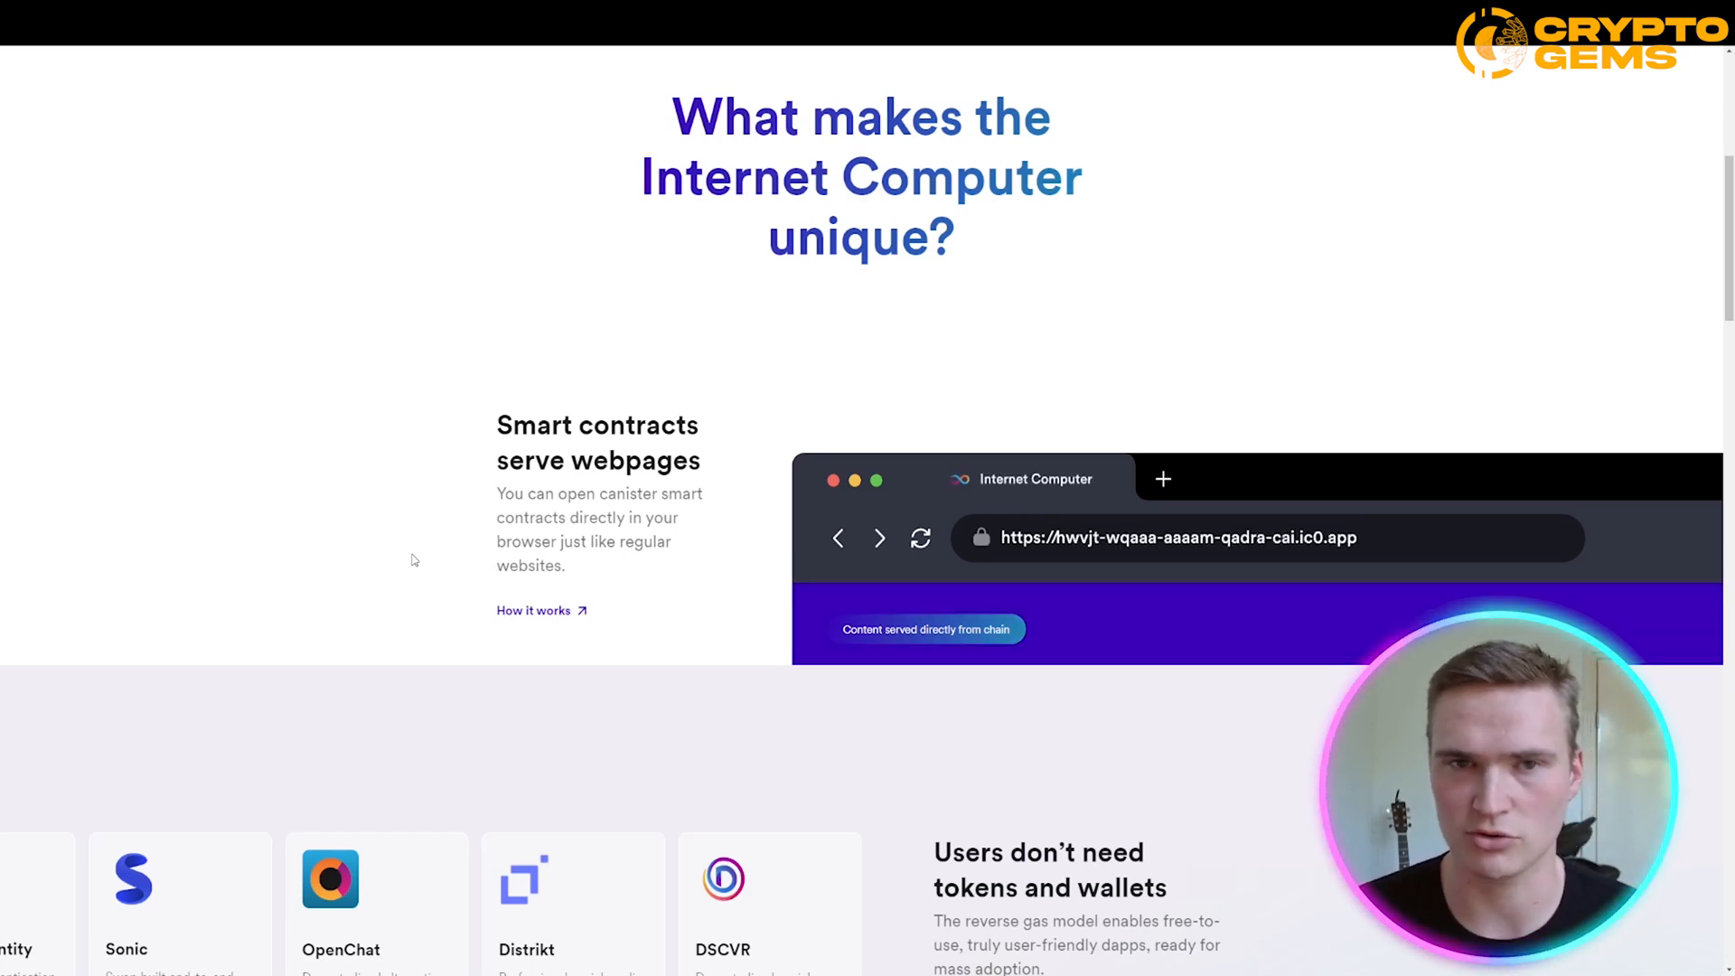
scroll("down", 3)
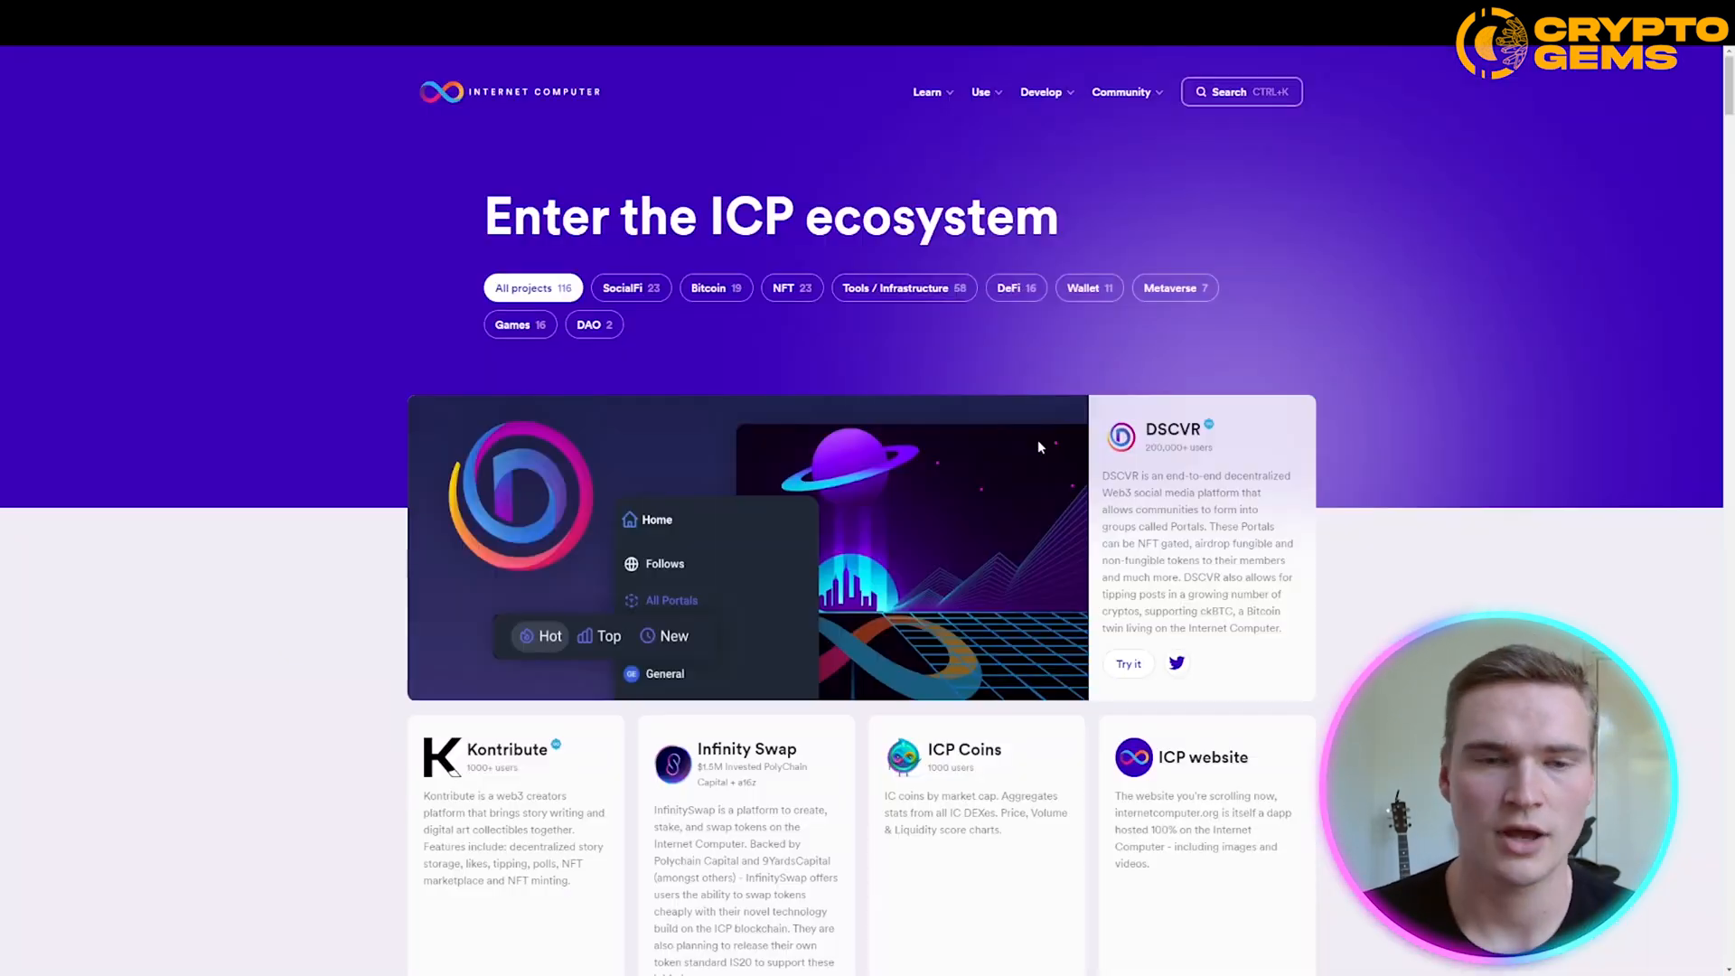
Step: Browse the ecosystem project cards (DSCVR, Kontribute, Infinity Swap), then reach the True scaling network figures
scroll("down", 3)
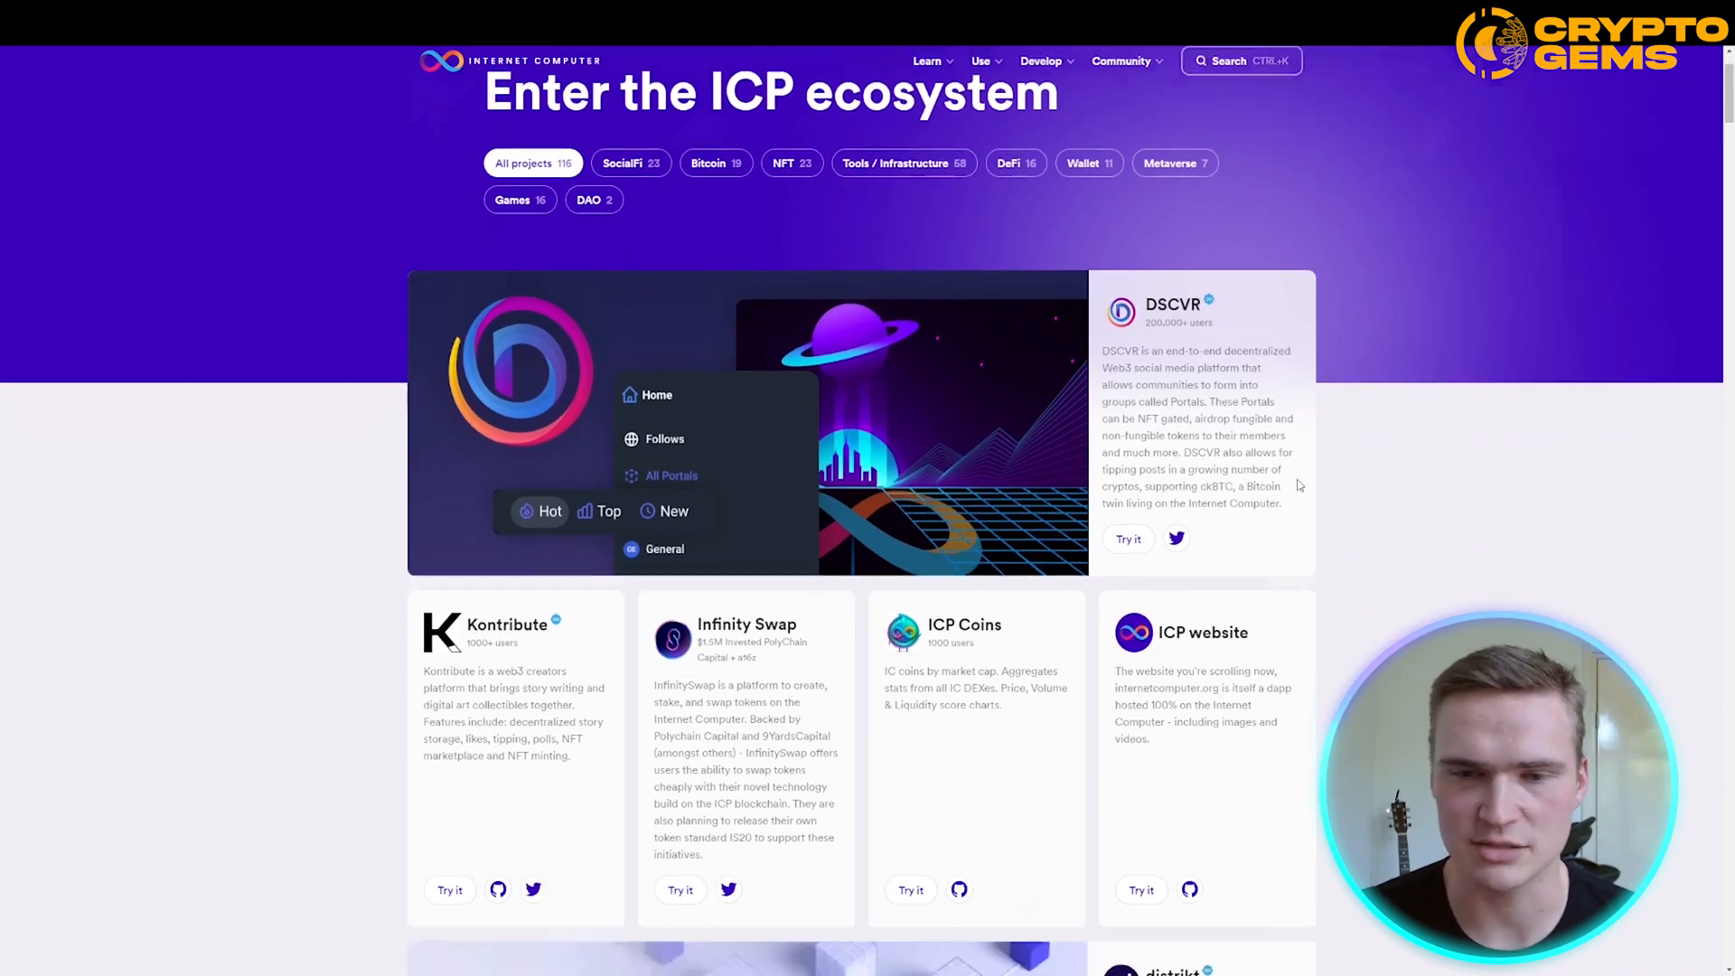
scroll("down", 3)
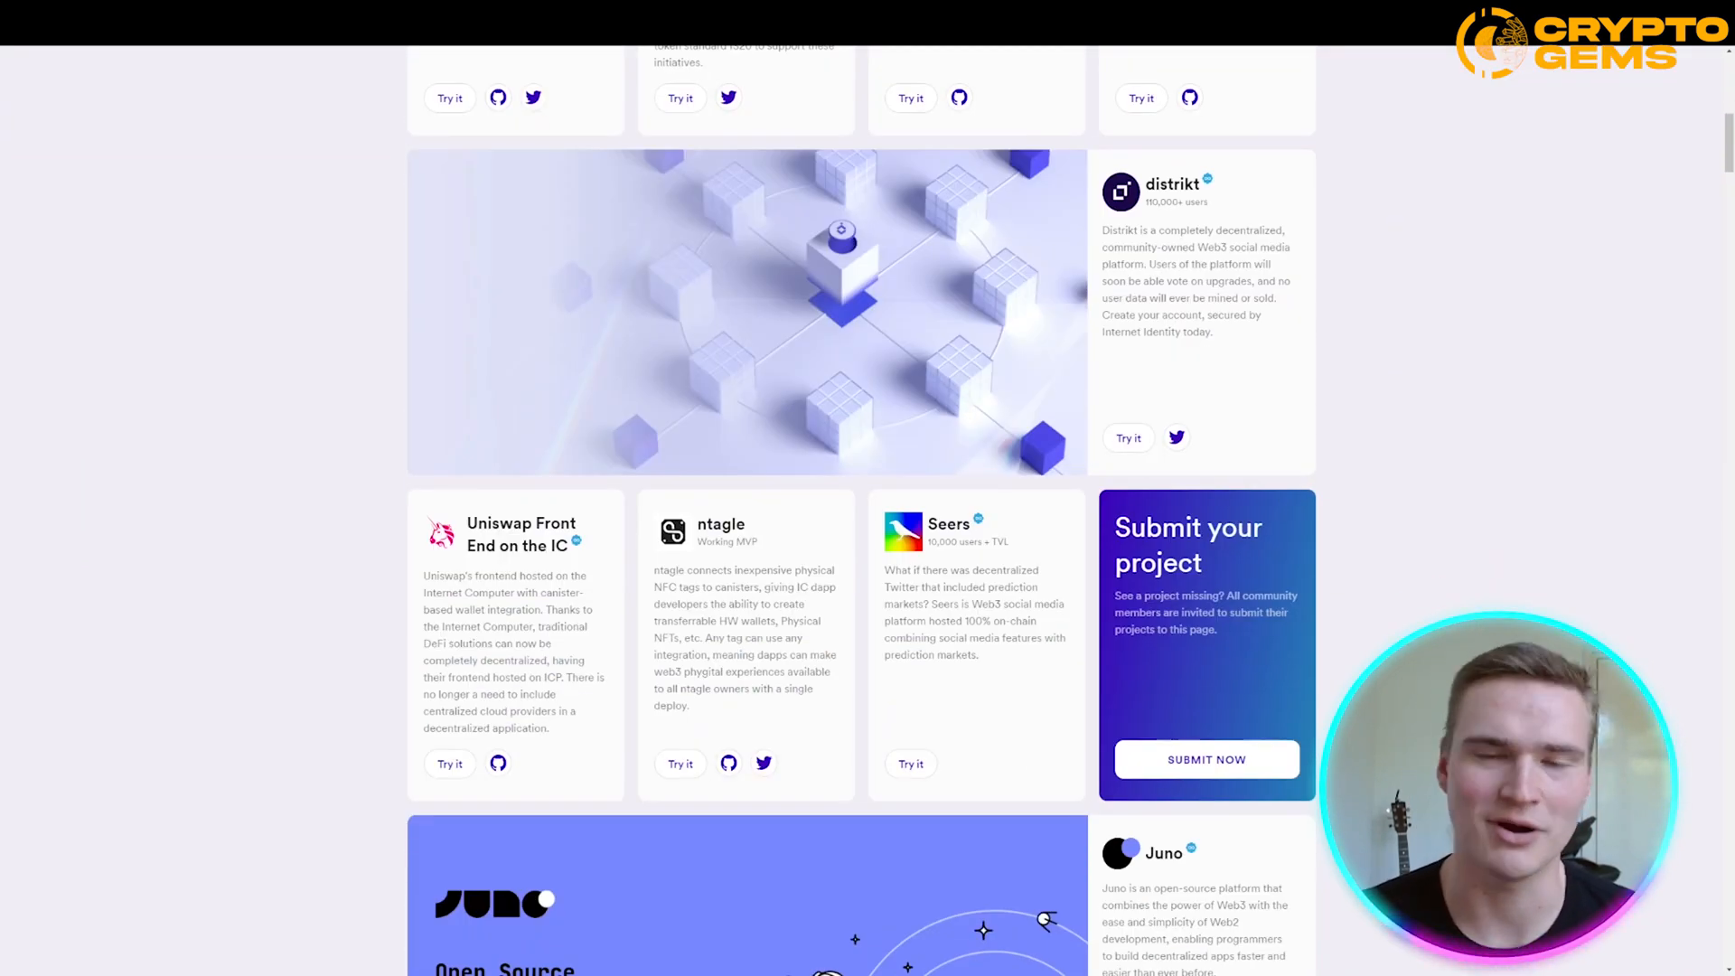
scroll("up", 3)
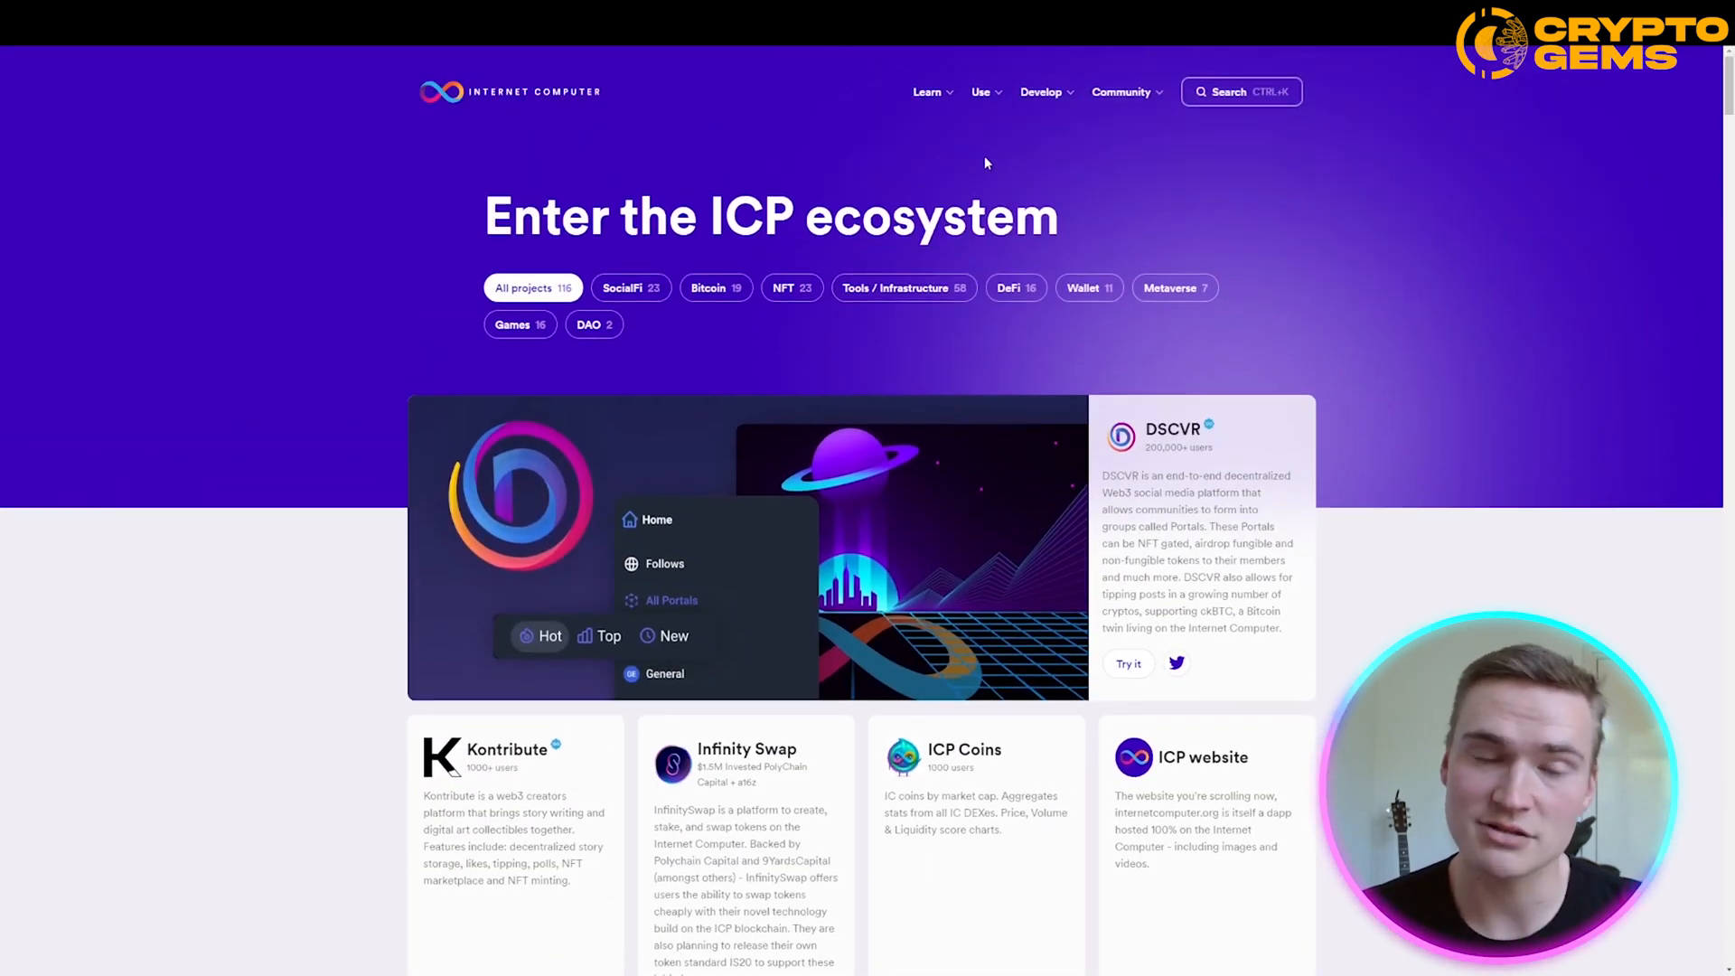
scroll("down", 3)
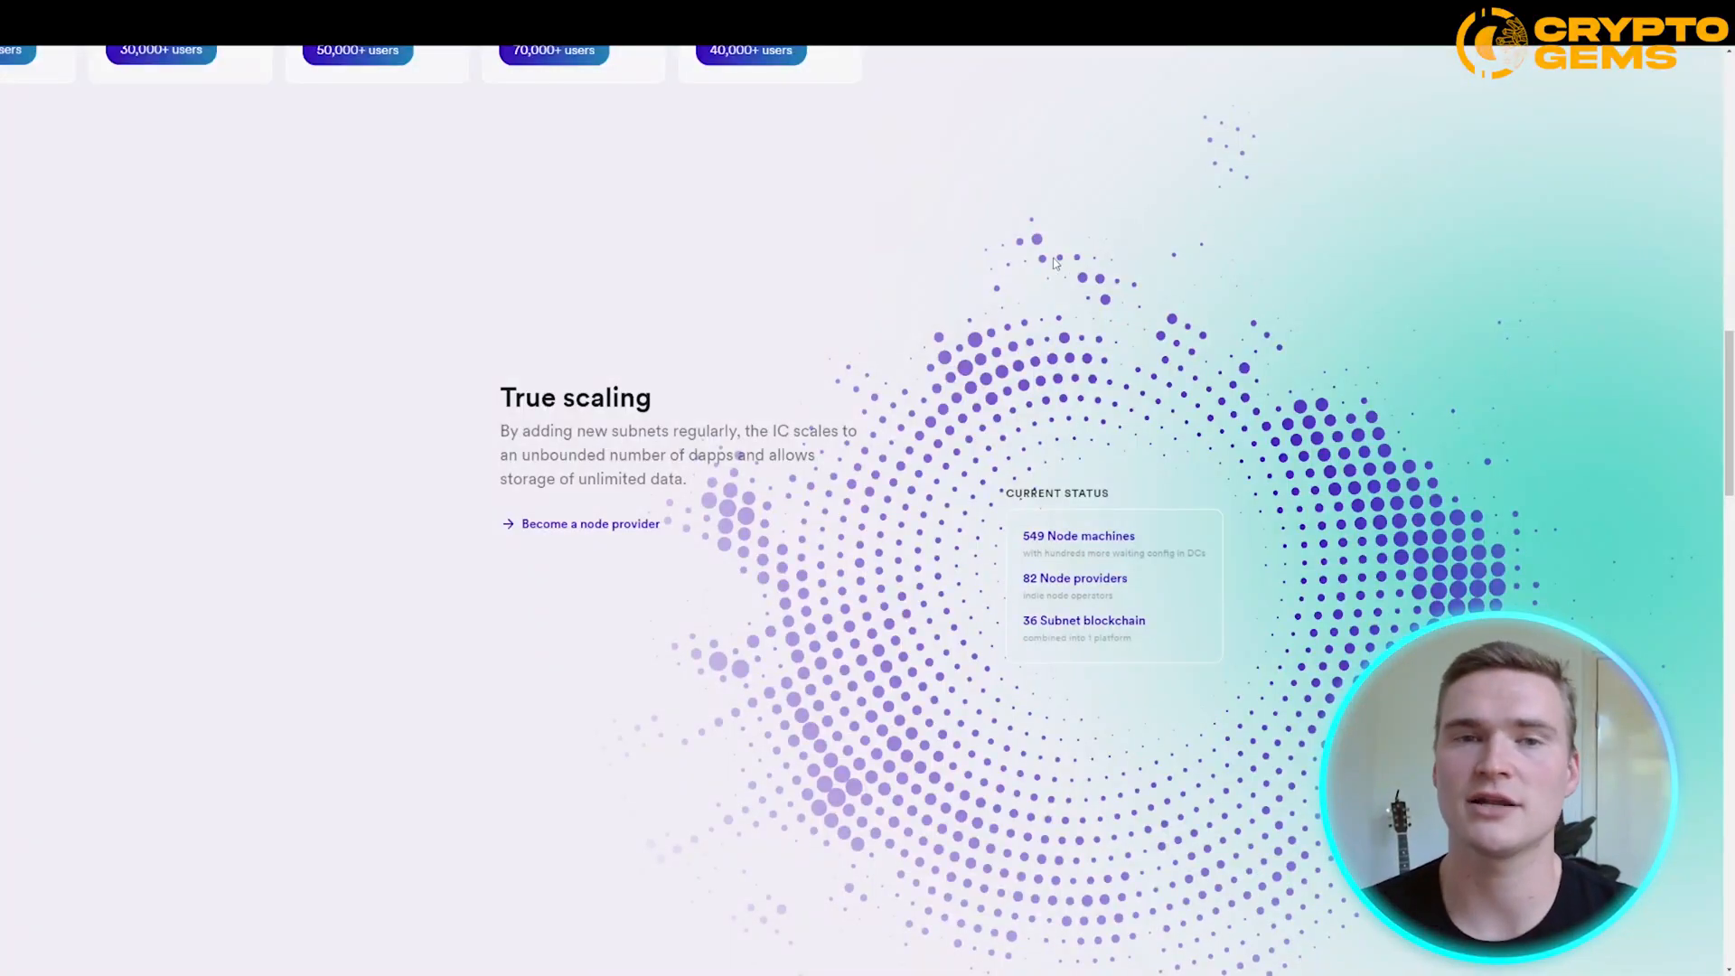
mouse_move(853, 441)
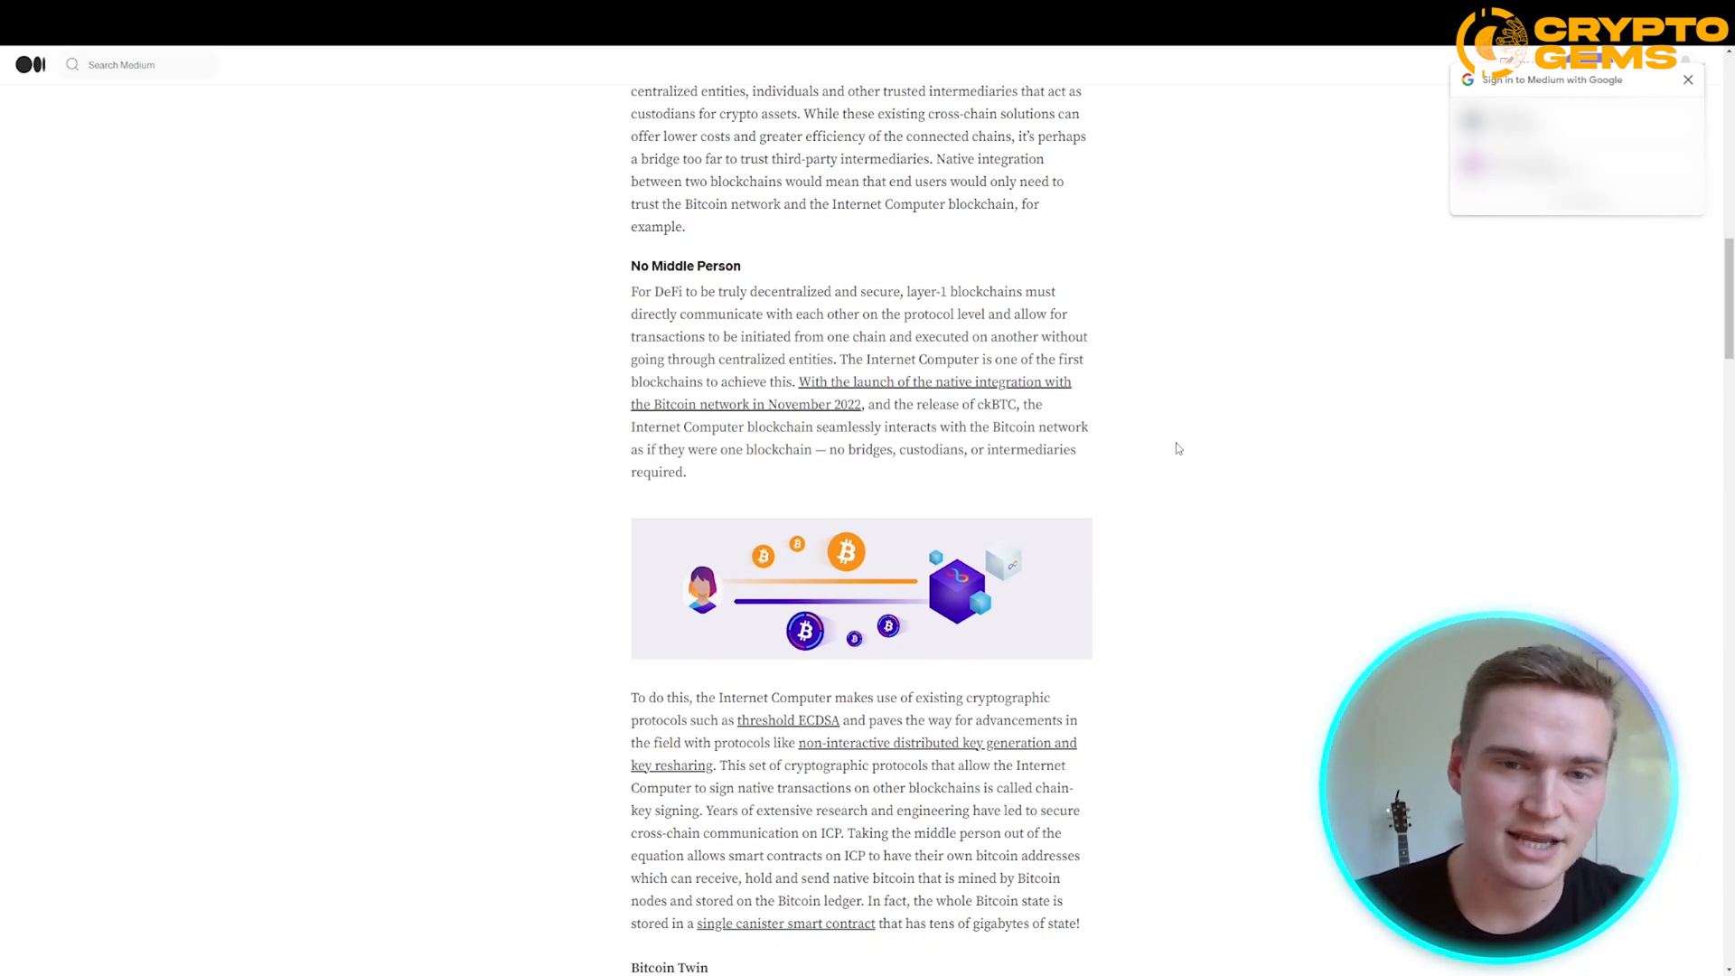
mouse_move(981, 401)
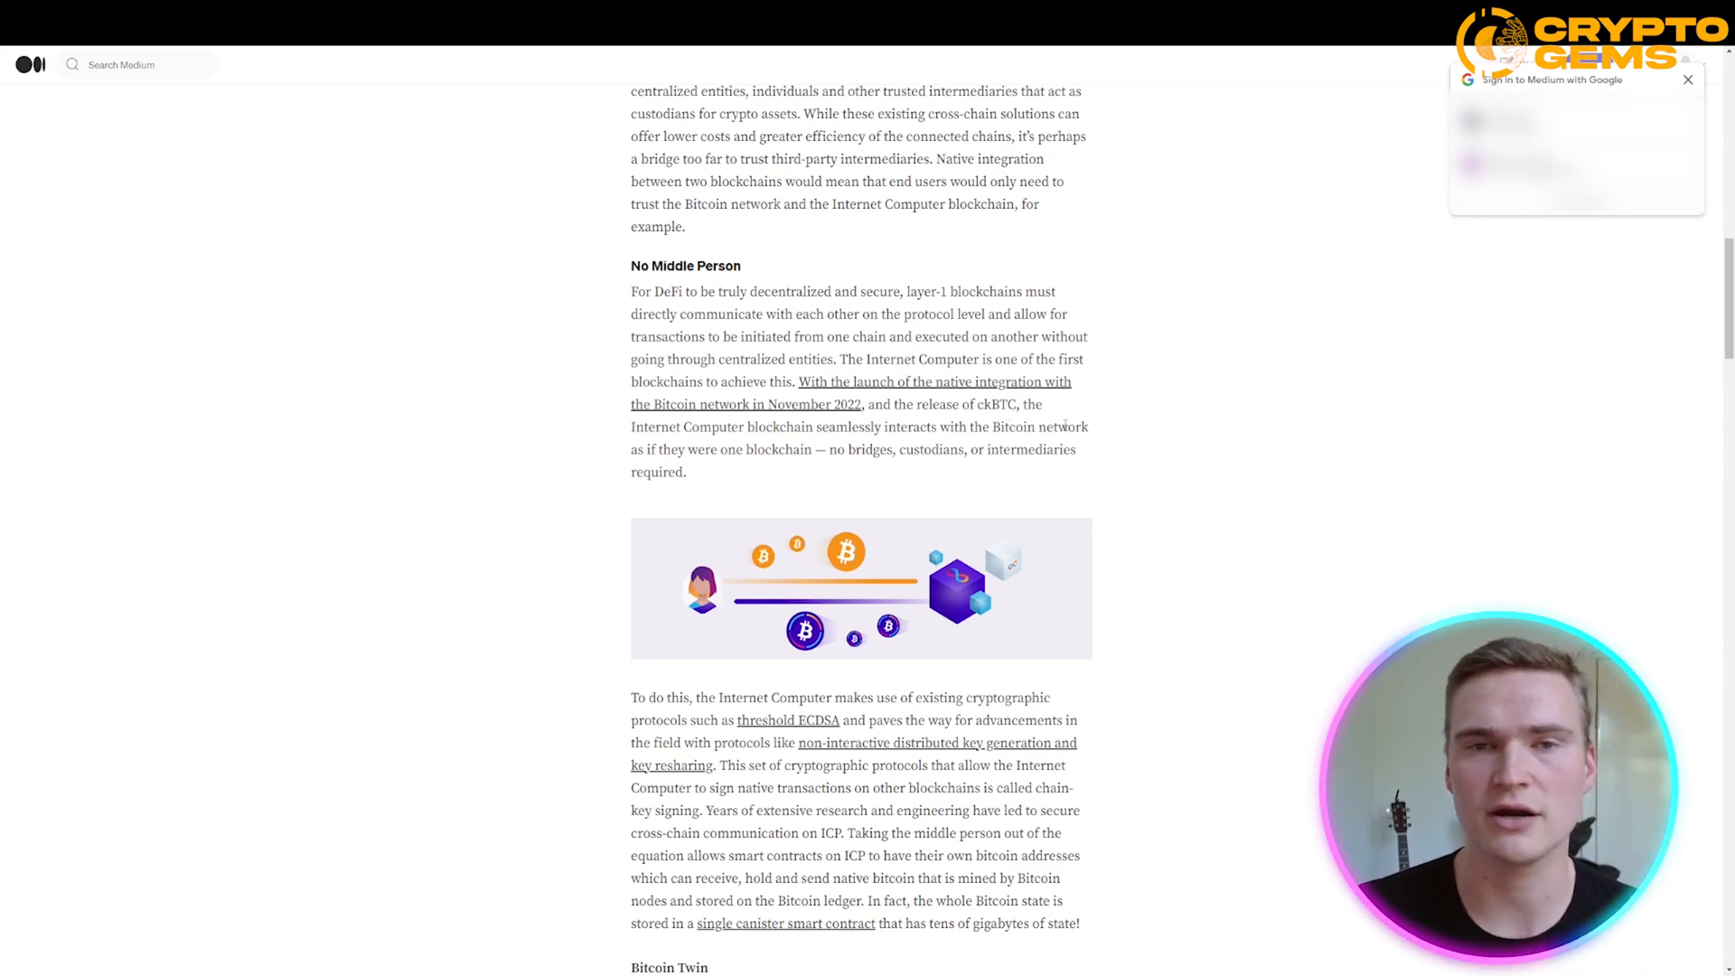
mouse_move(1135, 467)
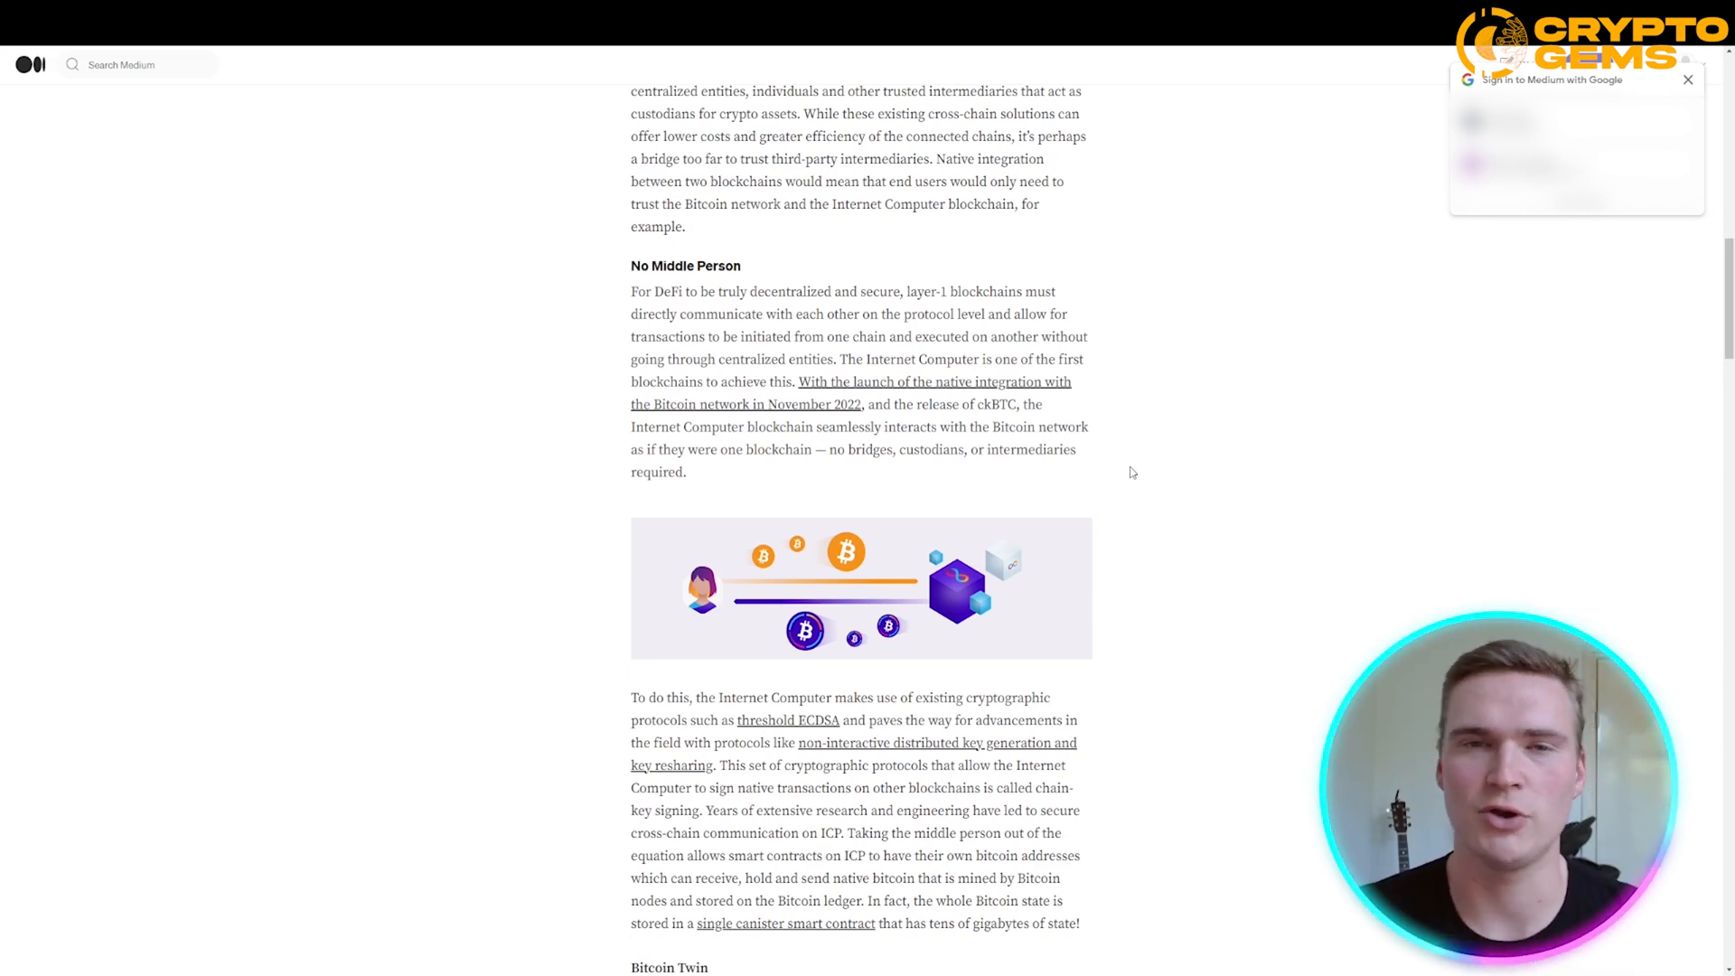
mouse_move(1160, 488)
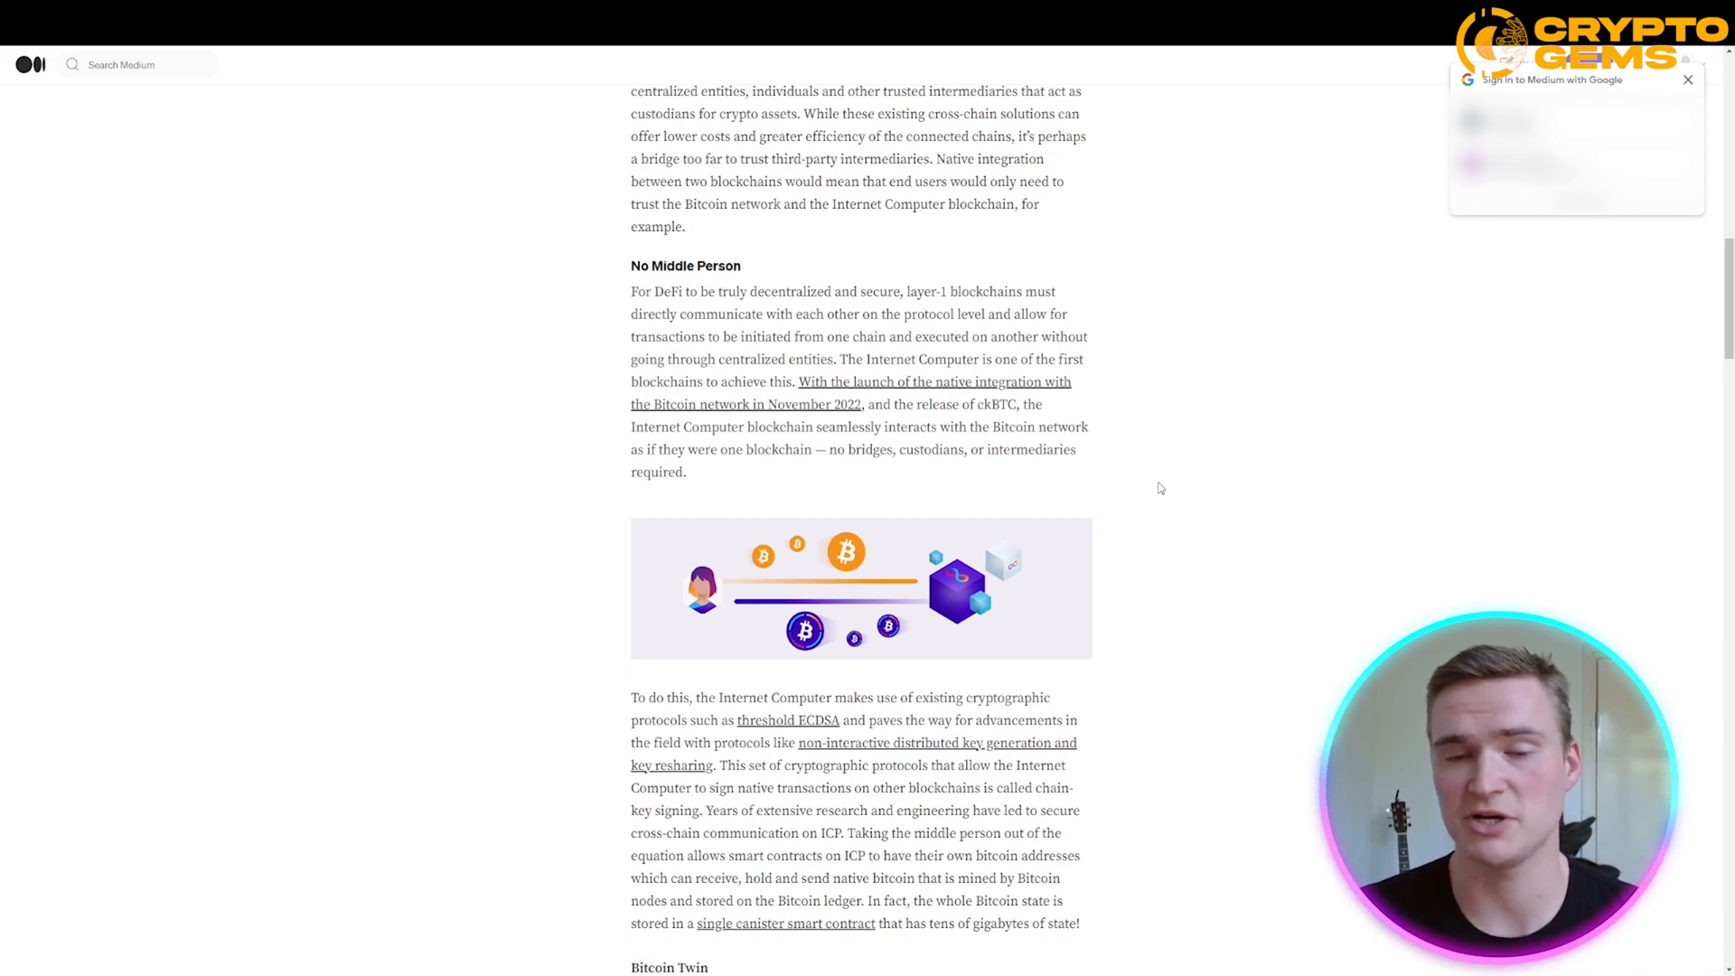
mouse_move(1249, 486)
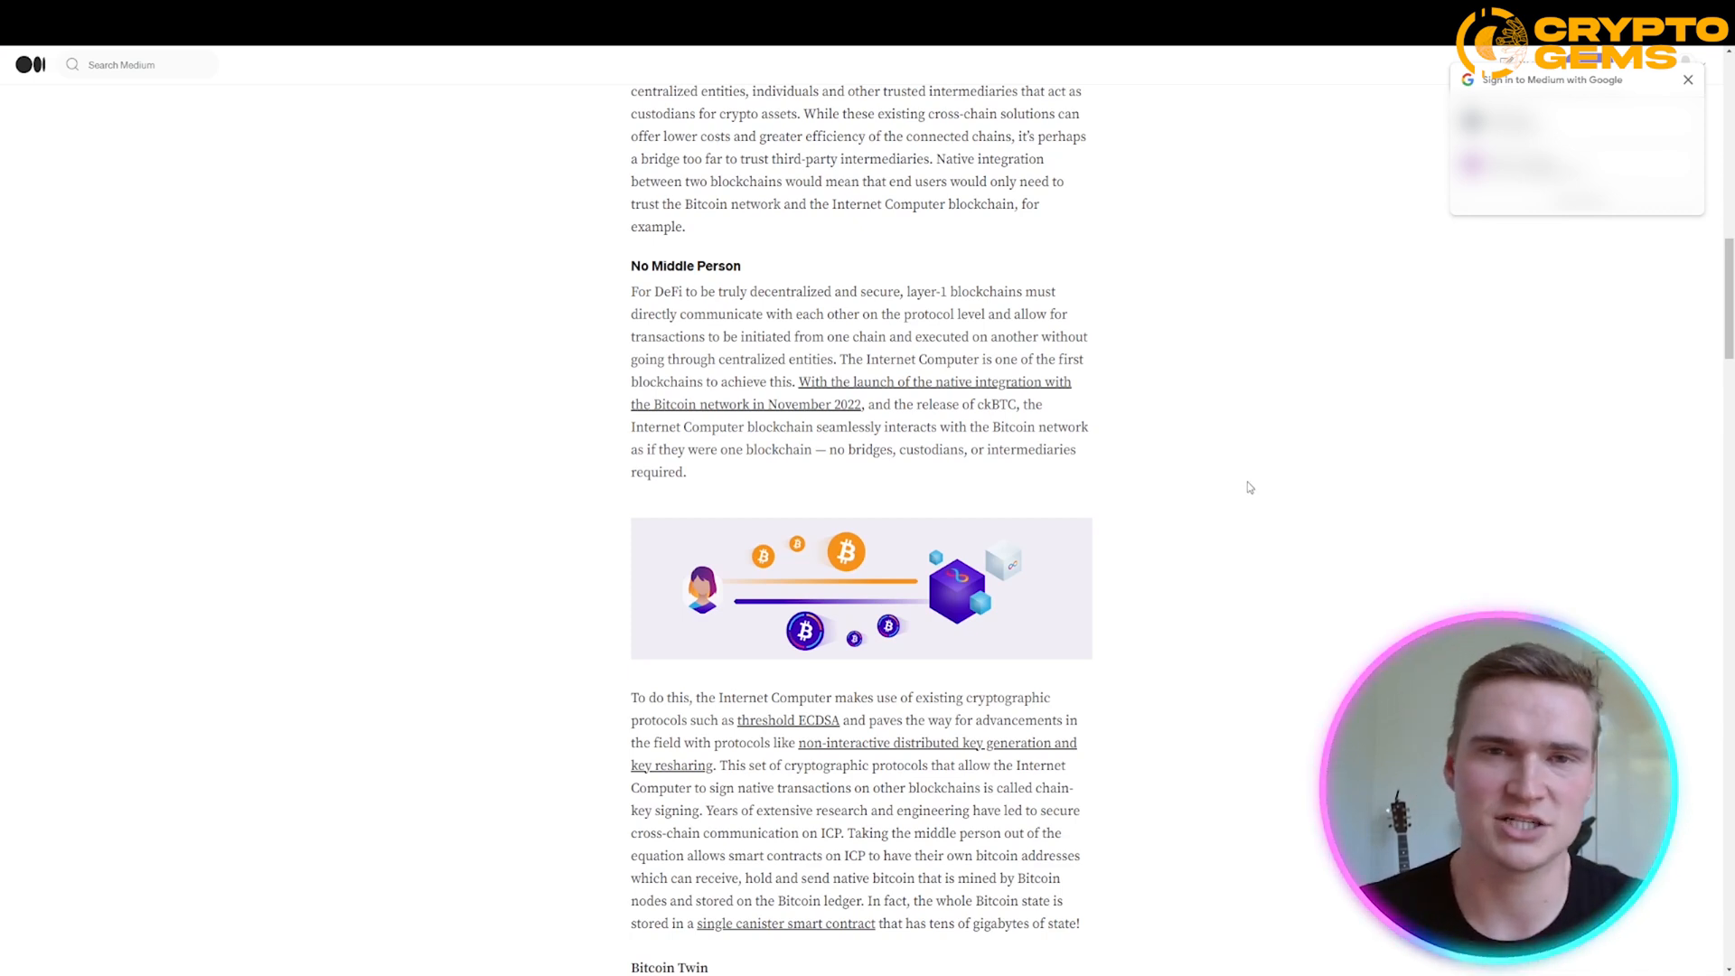
mouse_move(1271, 529)
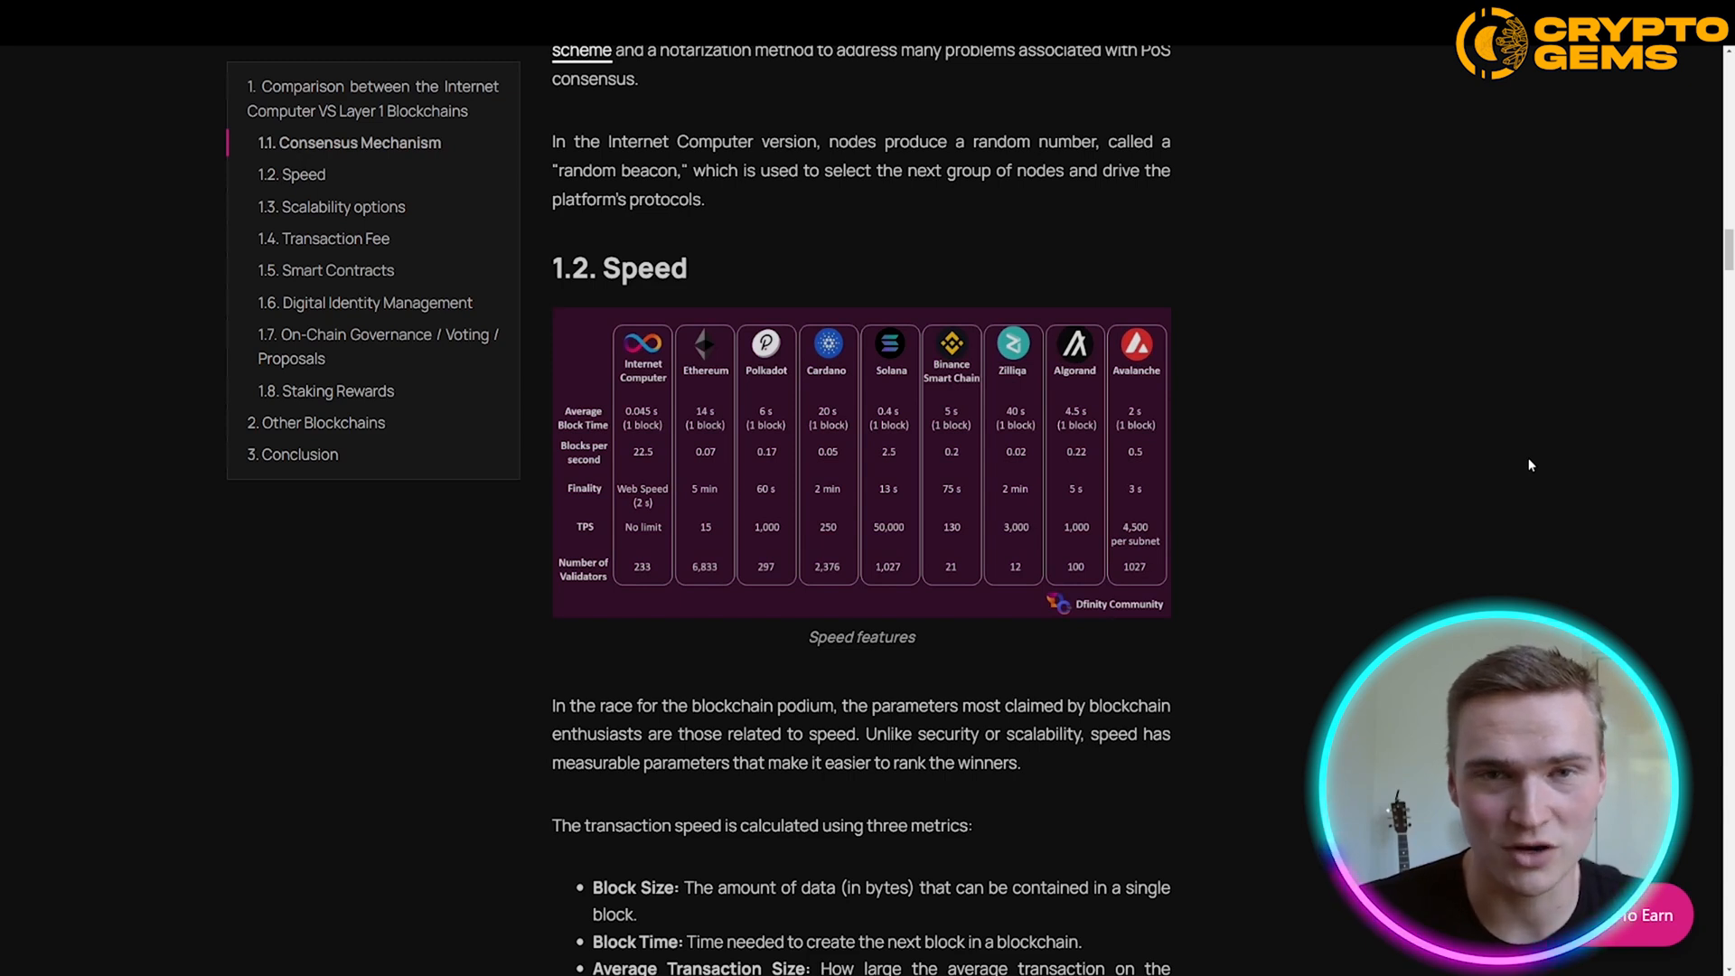
mouse_move(1135, 495)
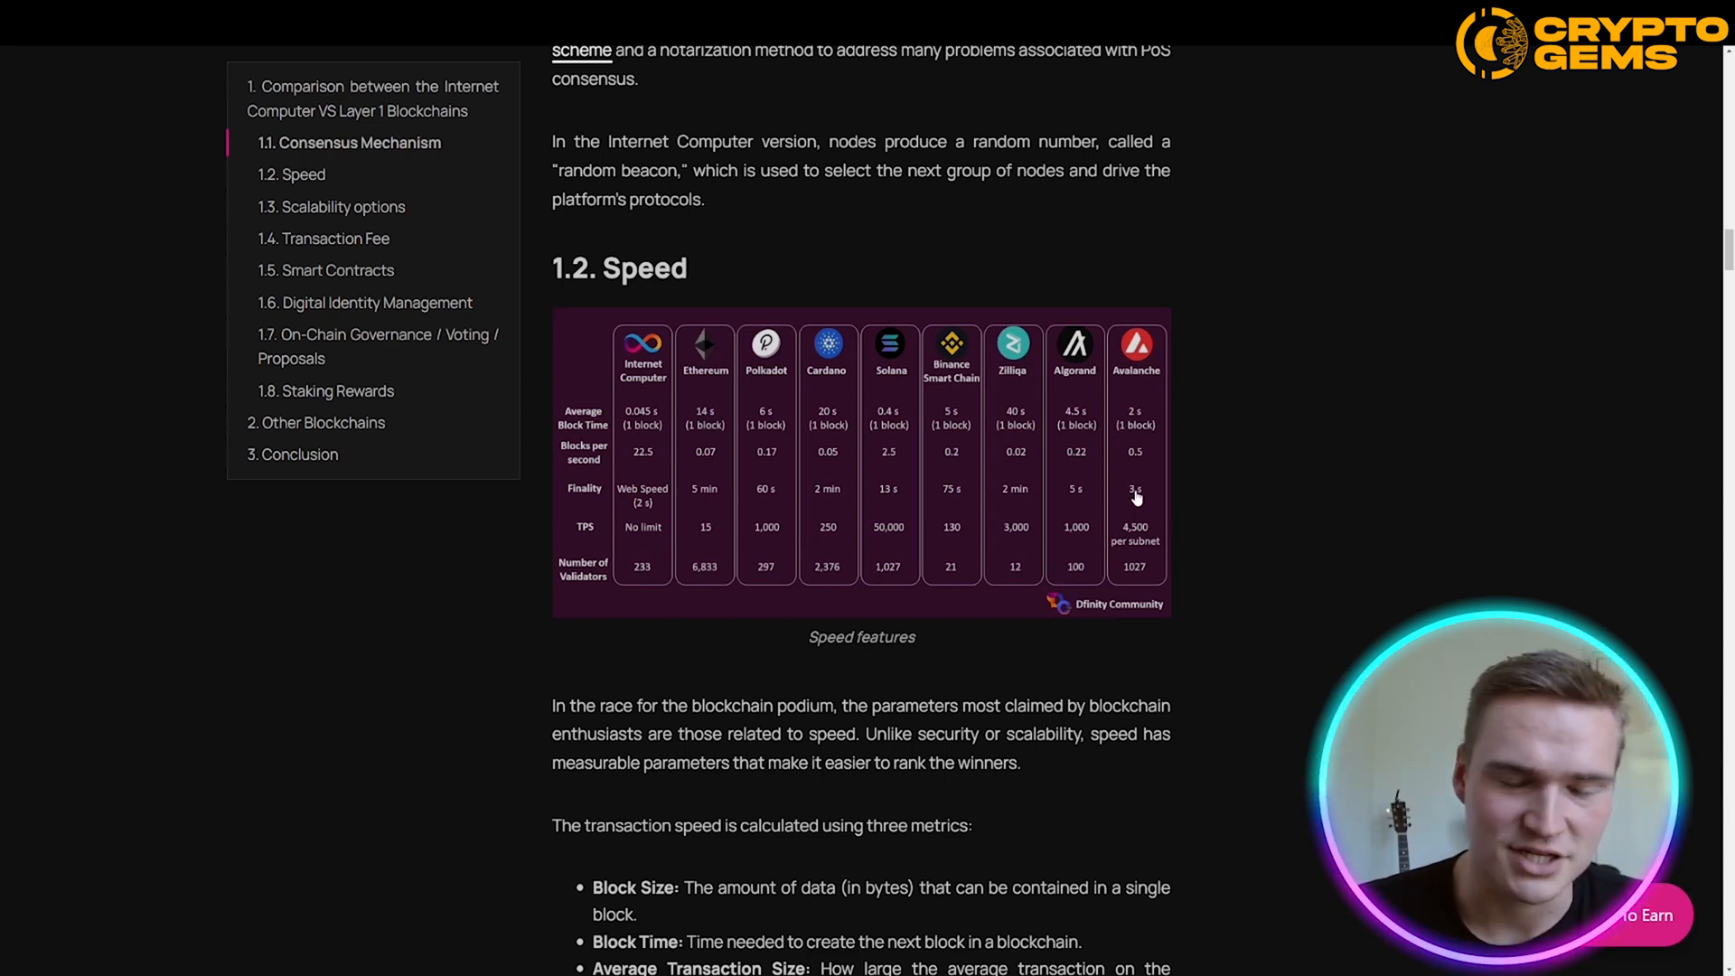
mouse_move(1047, 460)
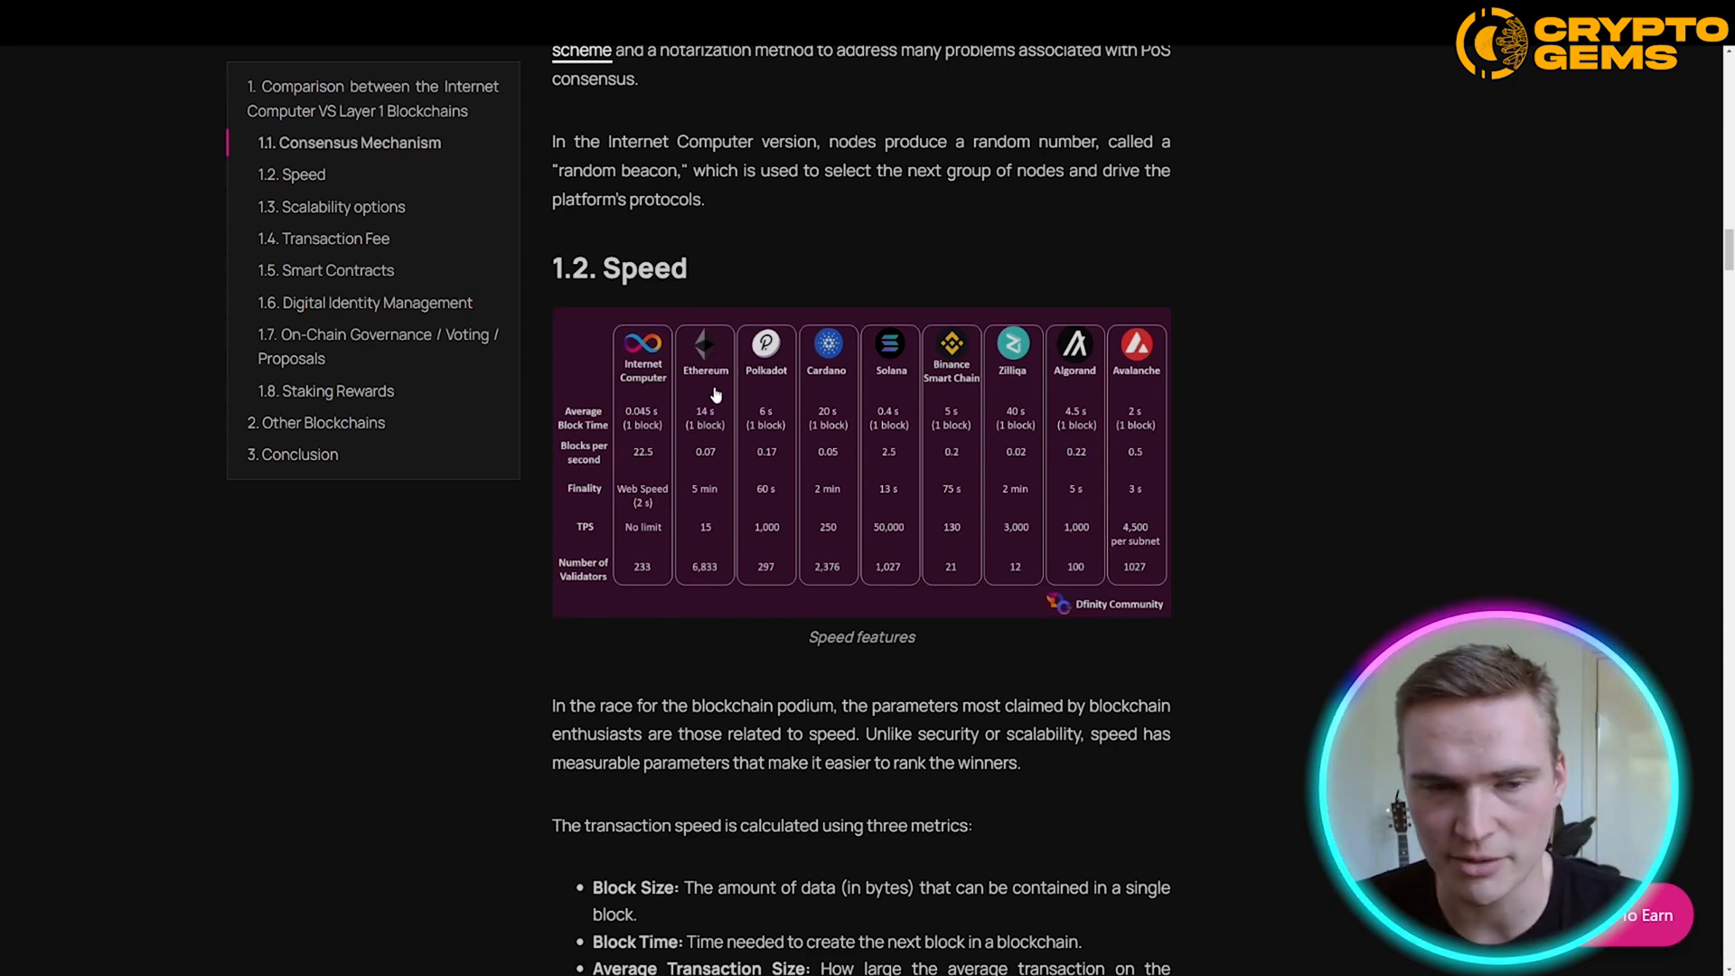
mouse_move(642, 430)
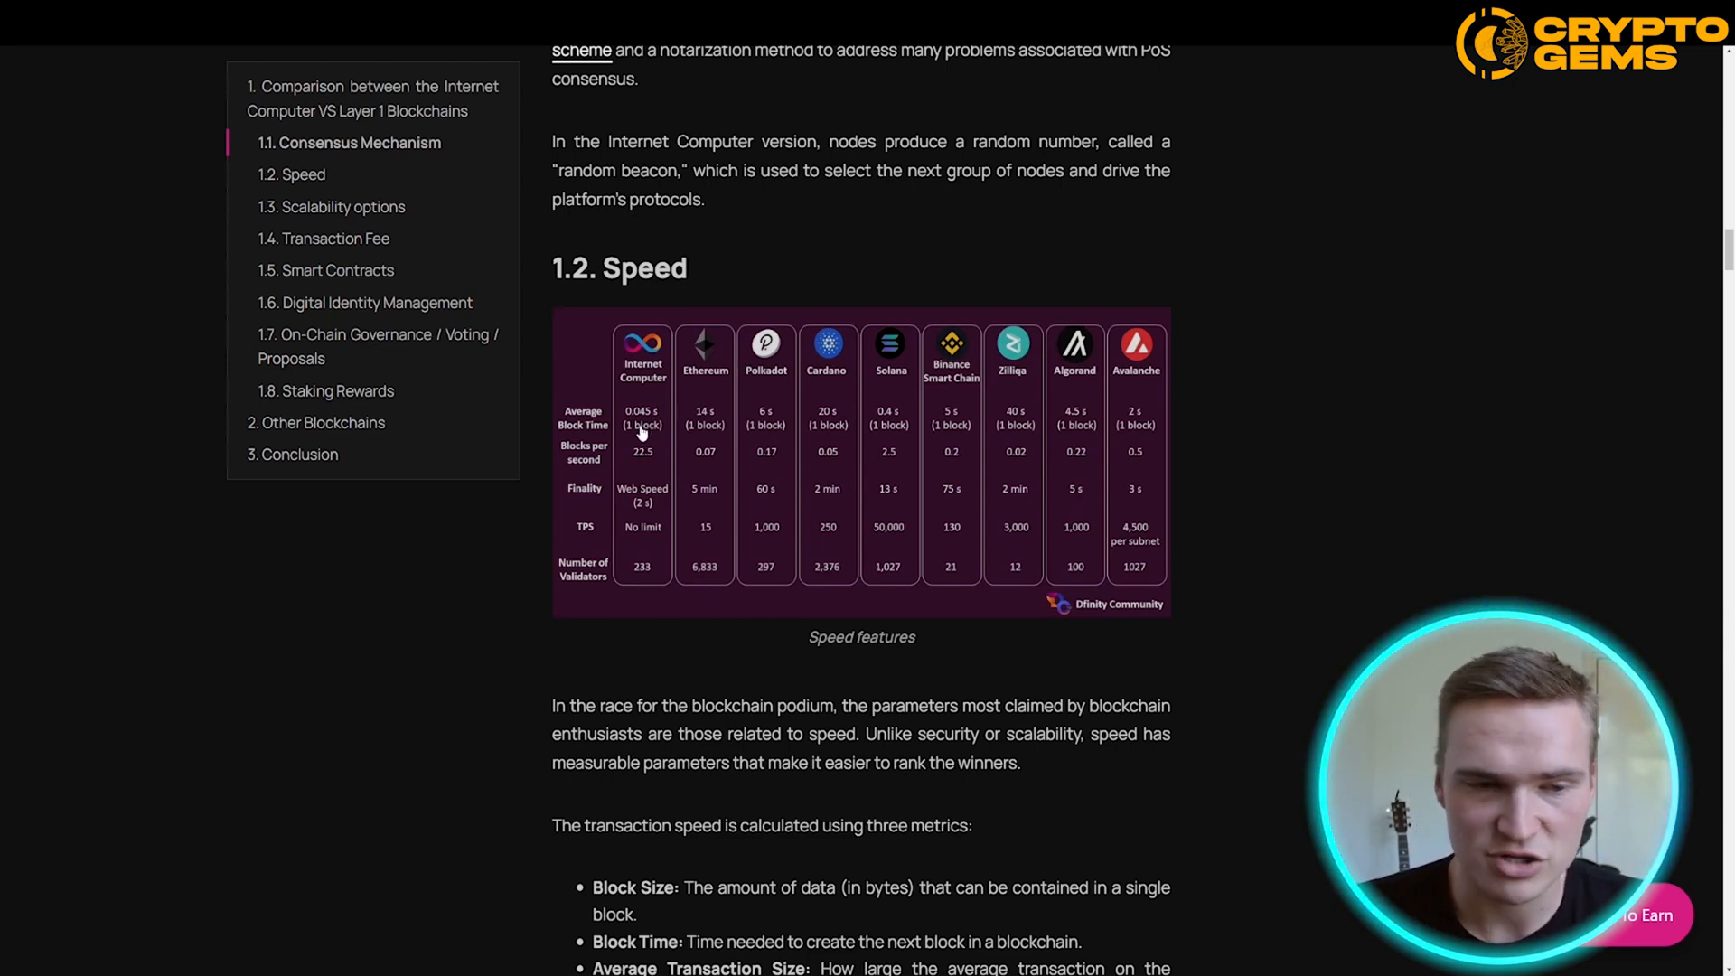
mouse_move(647, 451)
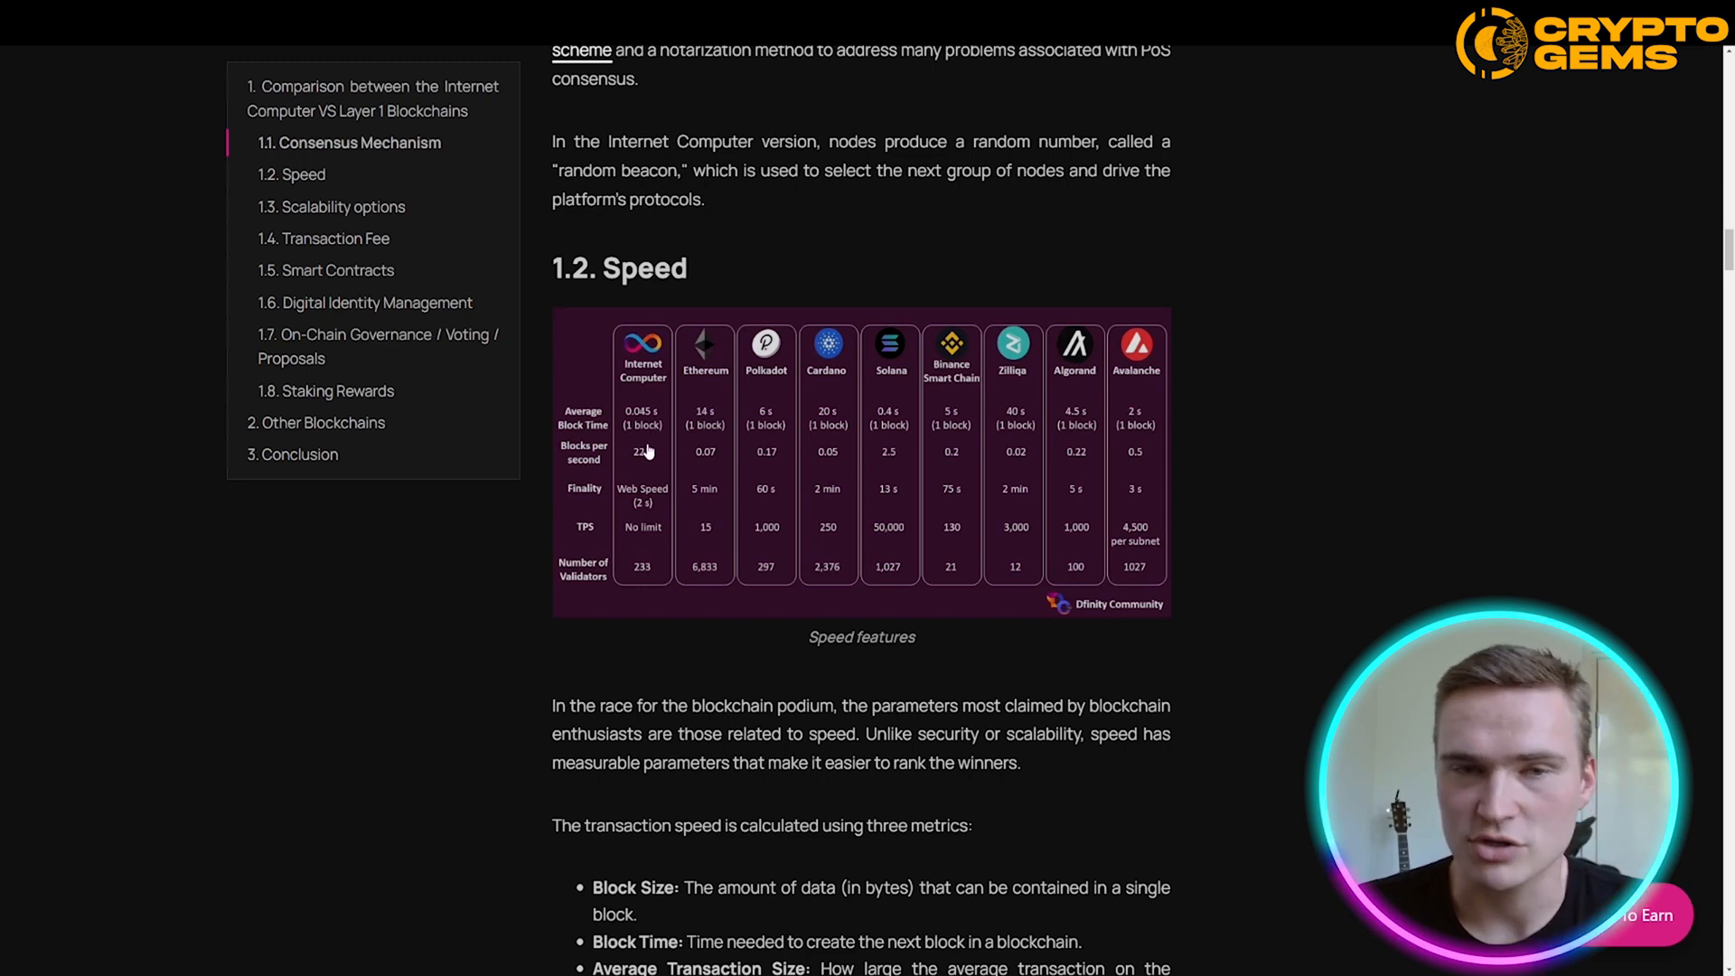
mouse_move(658, 523)
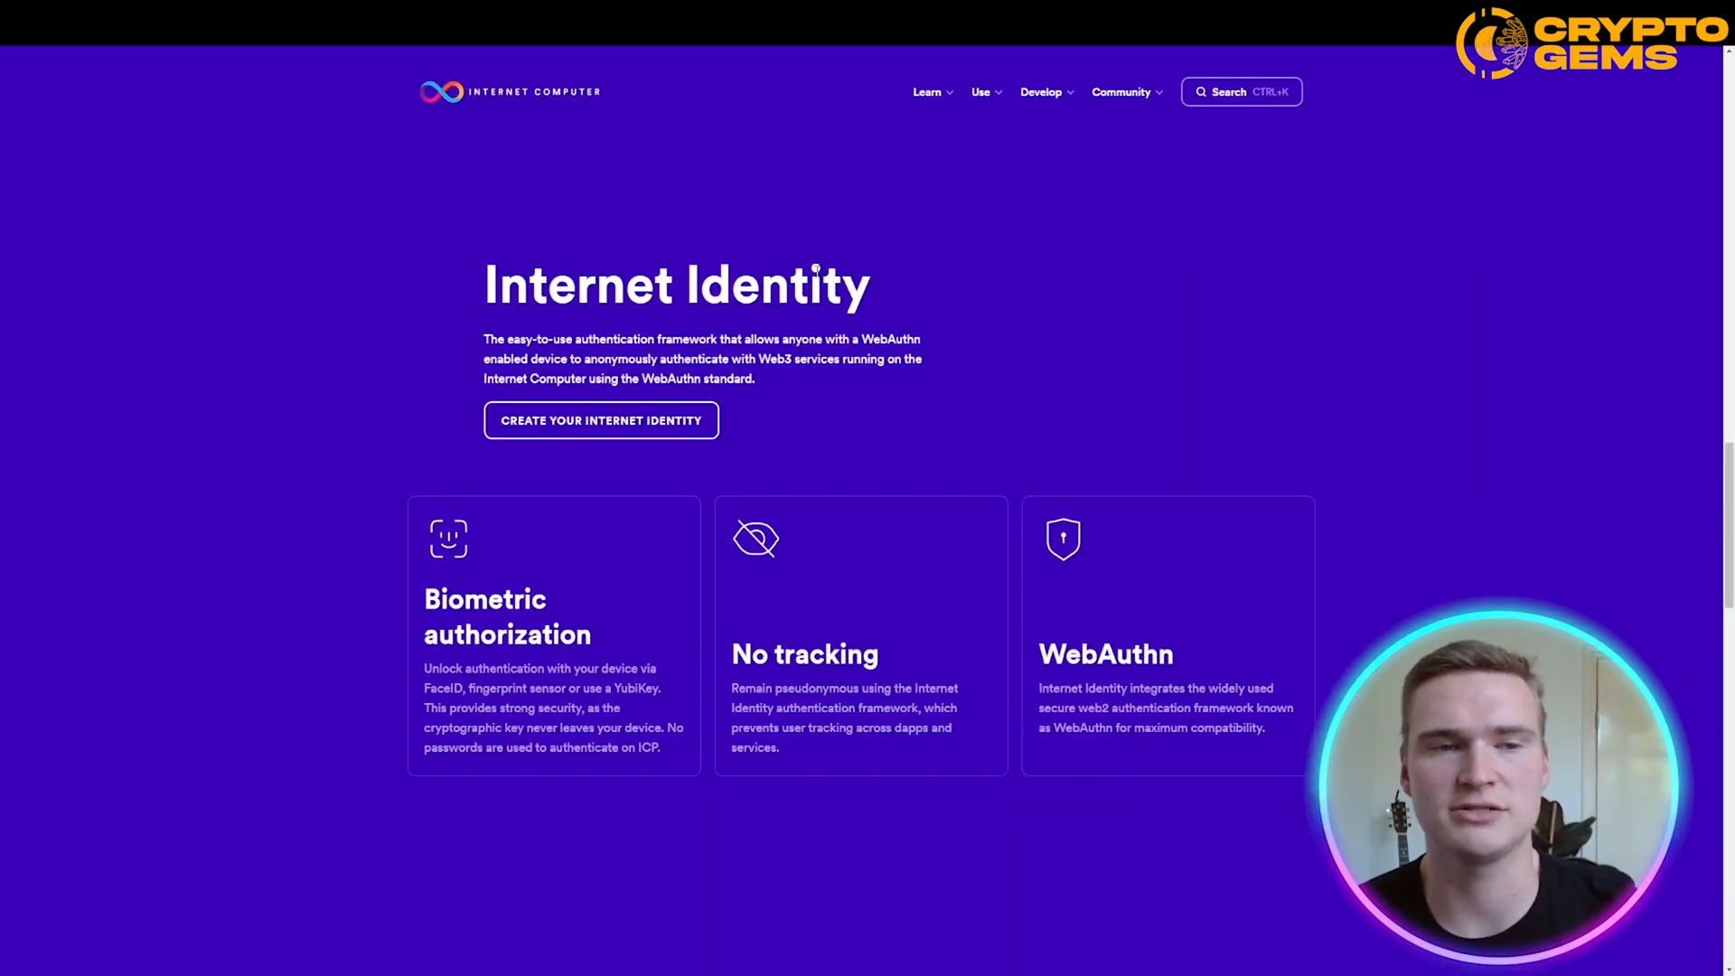
mouse_move(1141, 294)
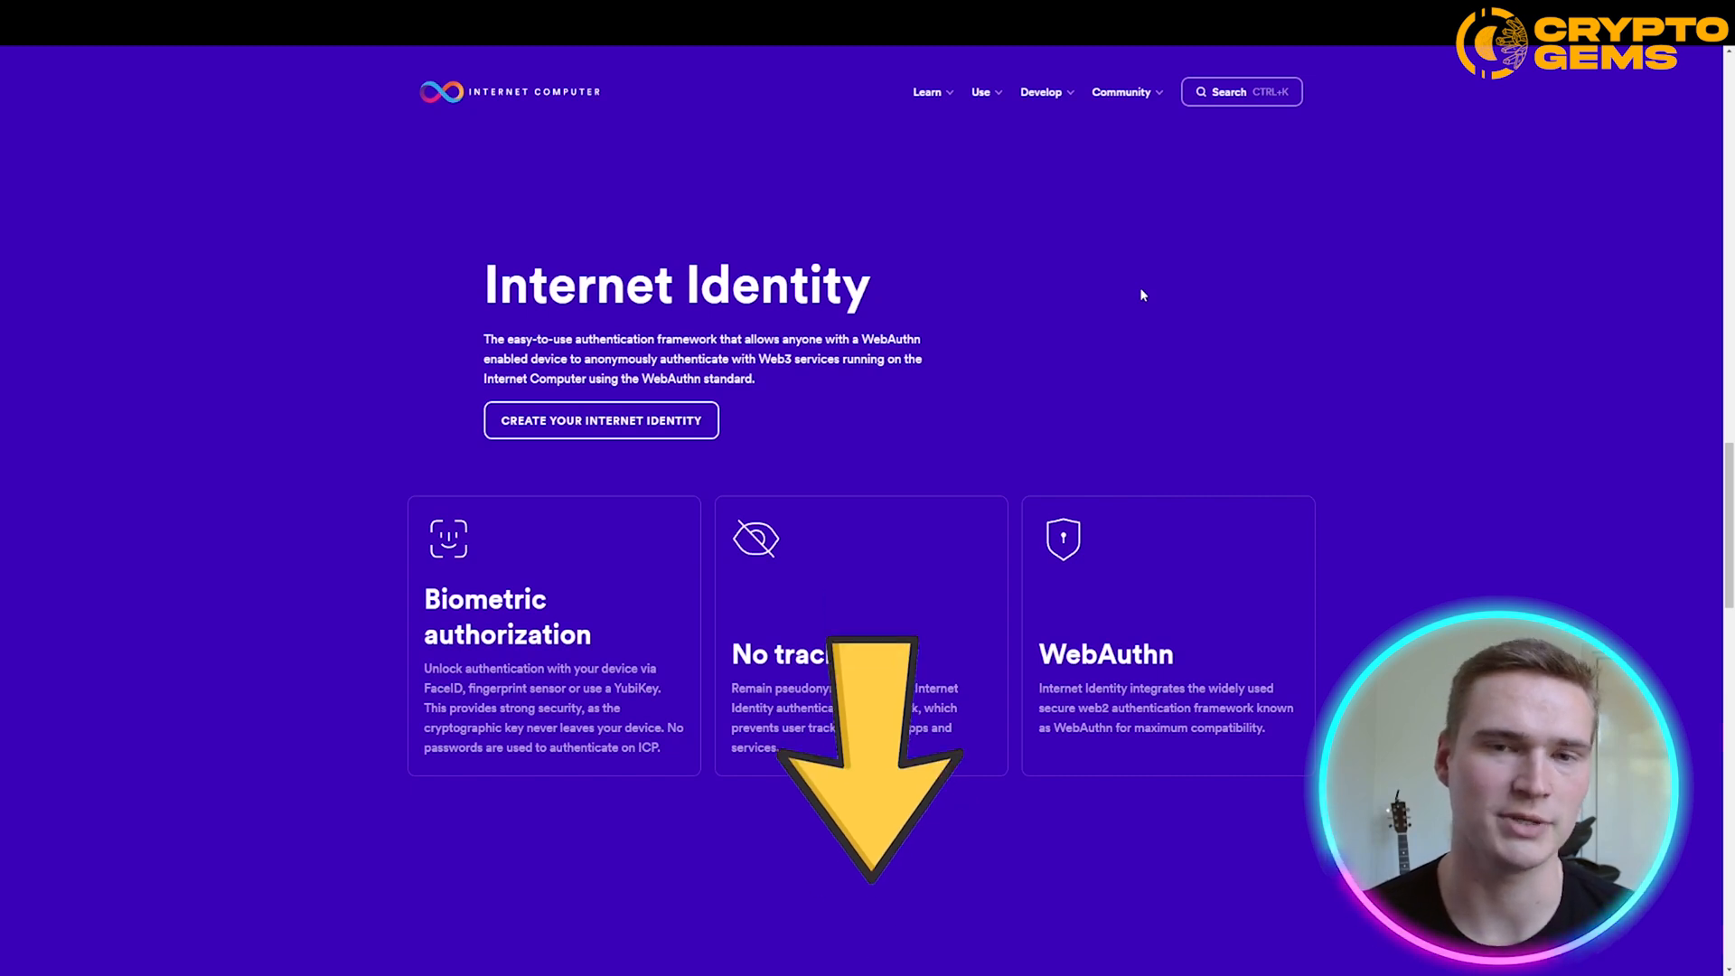
mouse_move(556, 91)
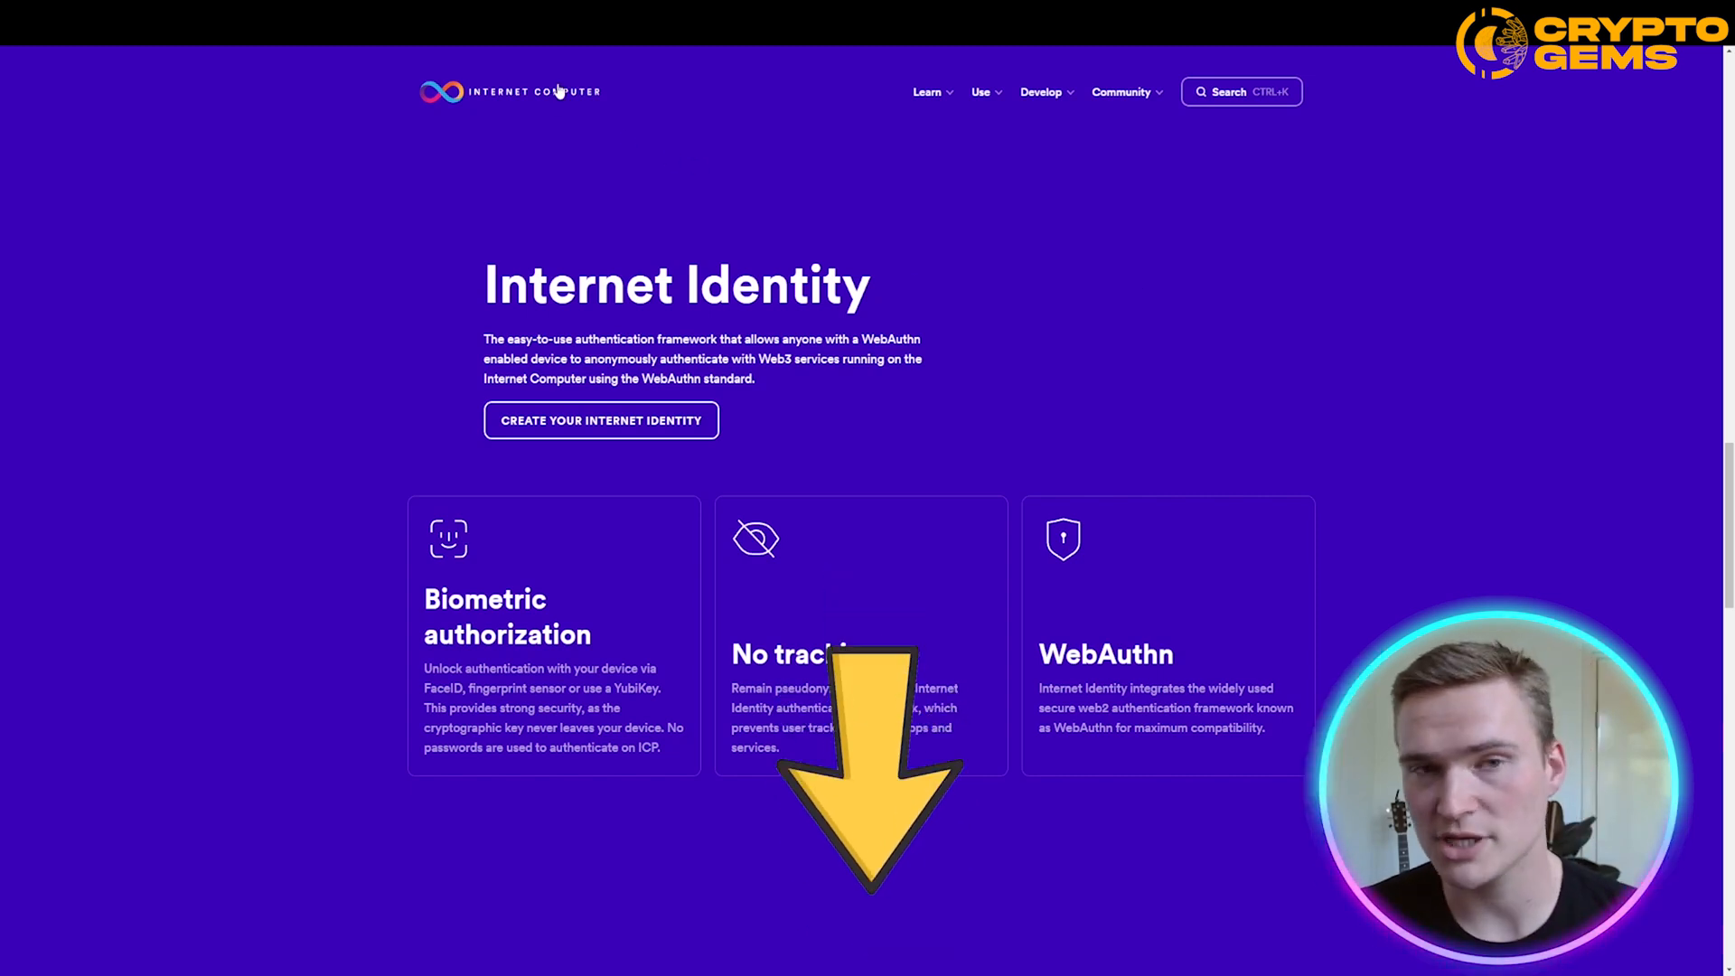
Step: Switch to the browser tab showing the Internet Identity feature cards
left_click(927, 92)
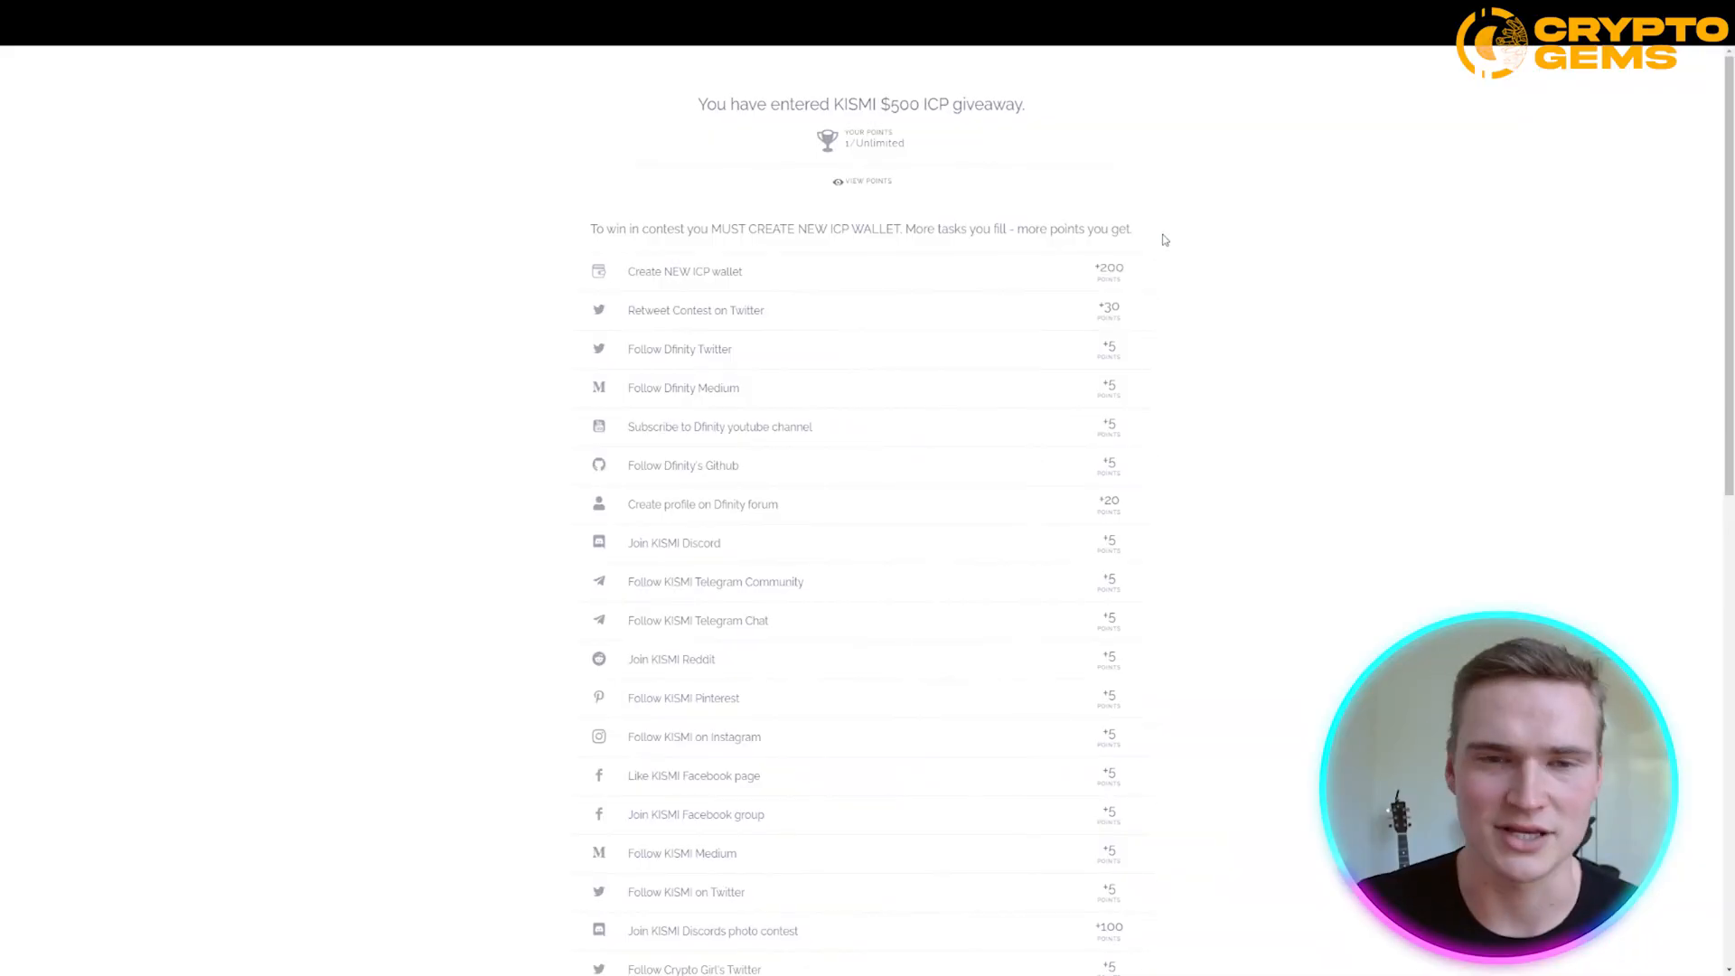
mouse_move(1221, 336)
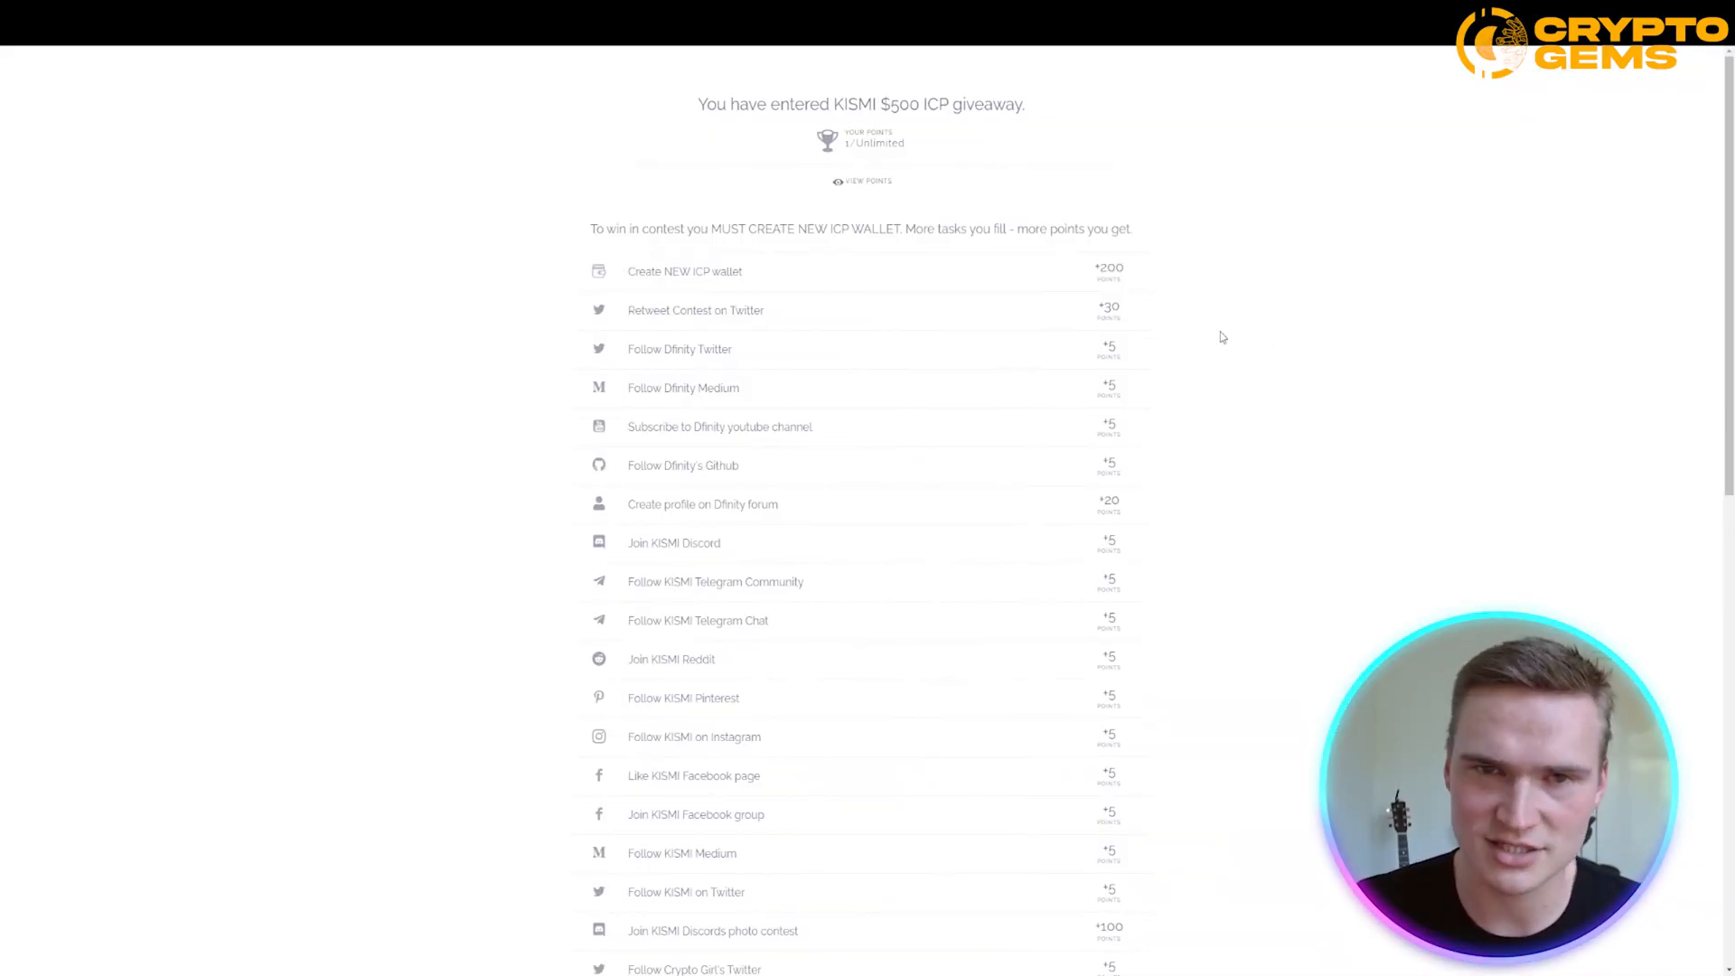
Step: Browse the KISMI giveaway tasks (ModClub, Bitfinity, 100-point Discord photo contest) and return to the top
scroll("down", 3)
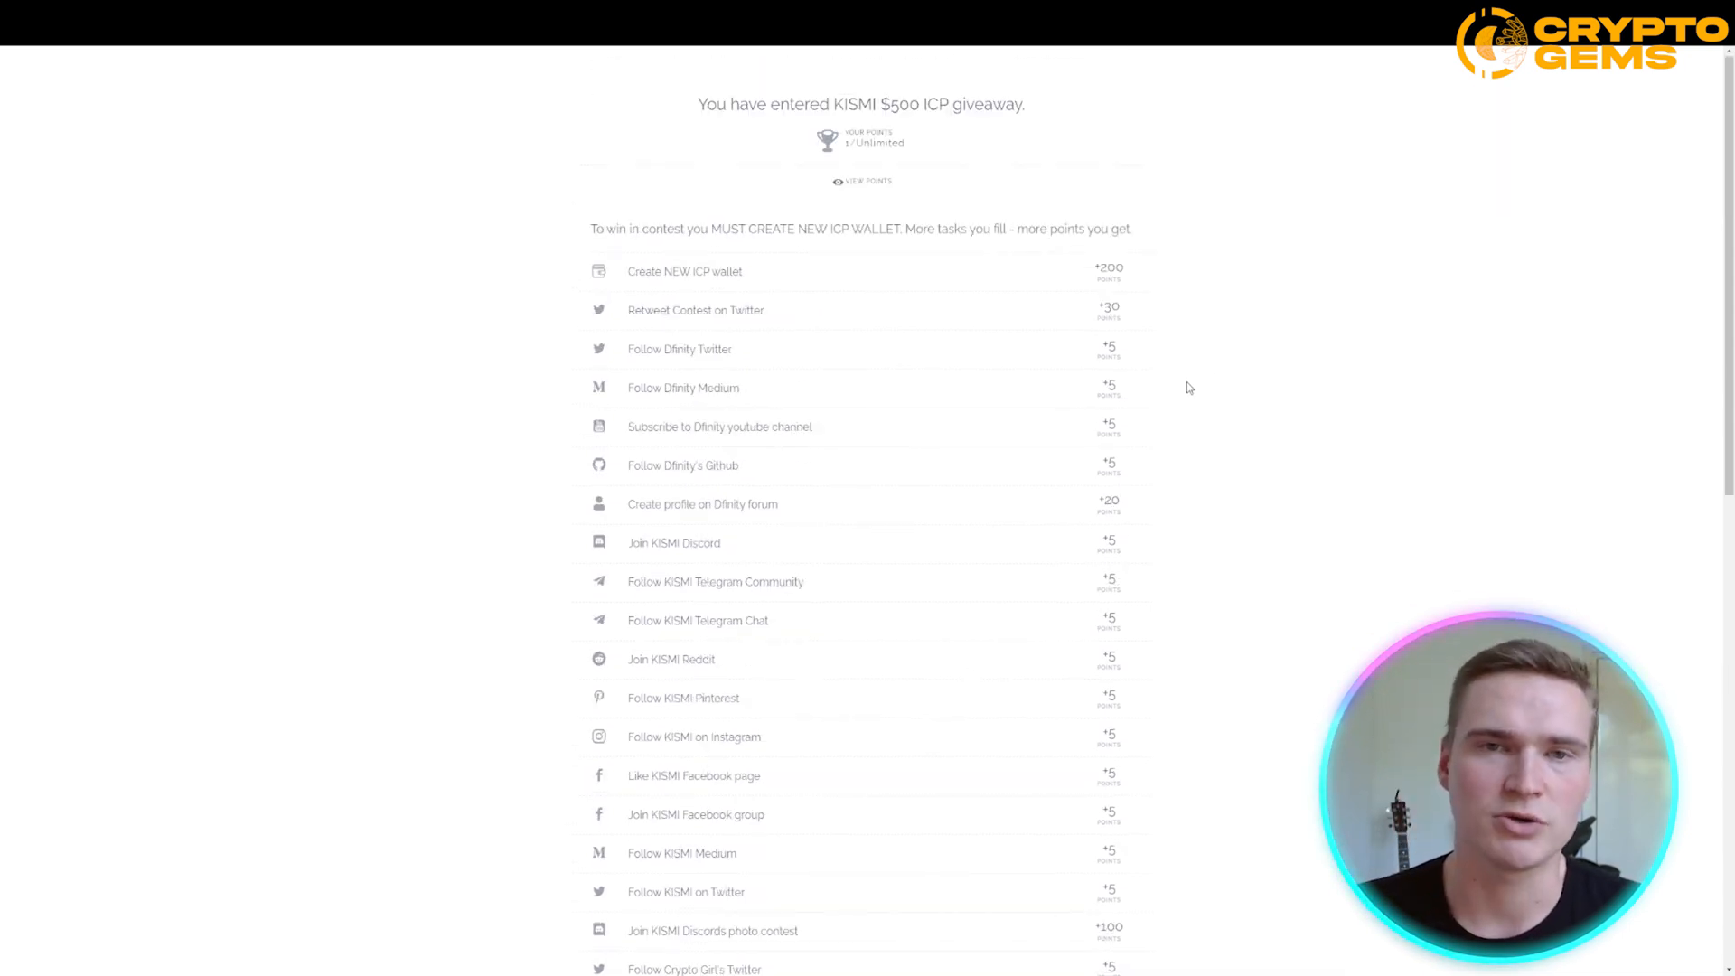
mouse_move(1359, 381)
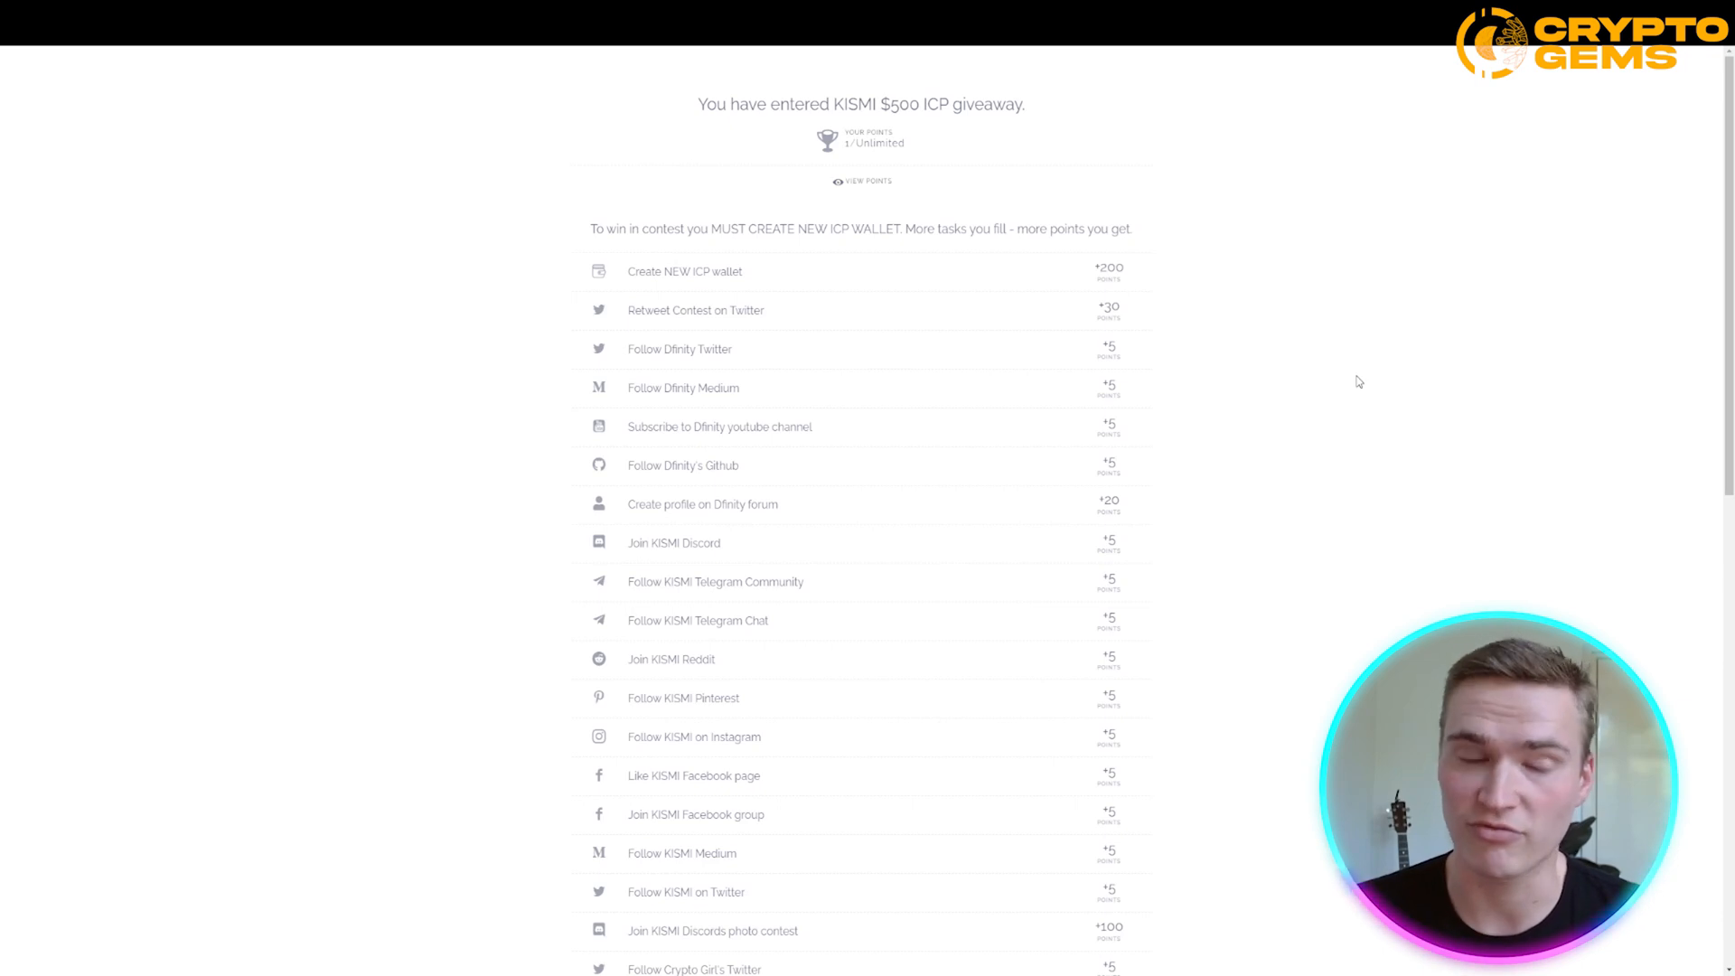
scroll("down", 3)
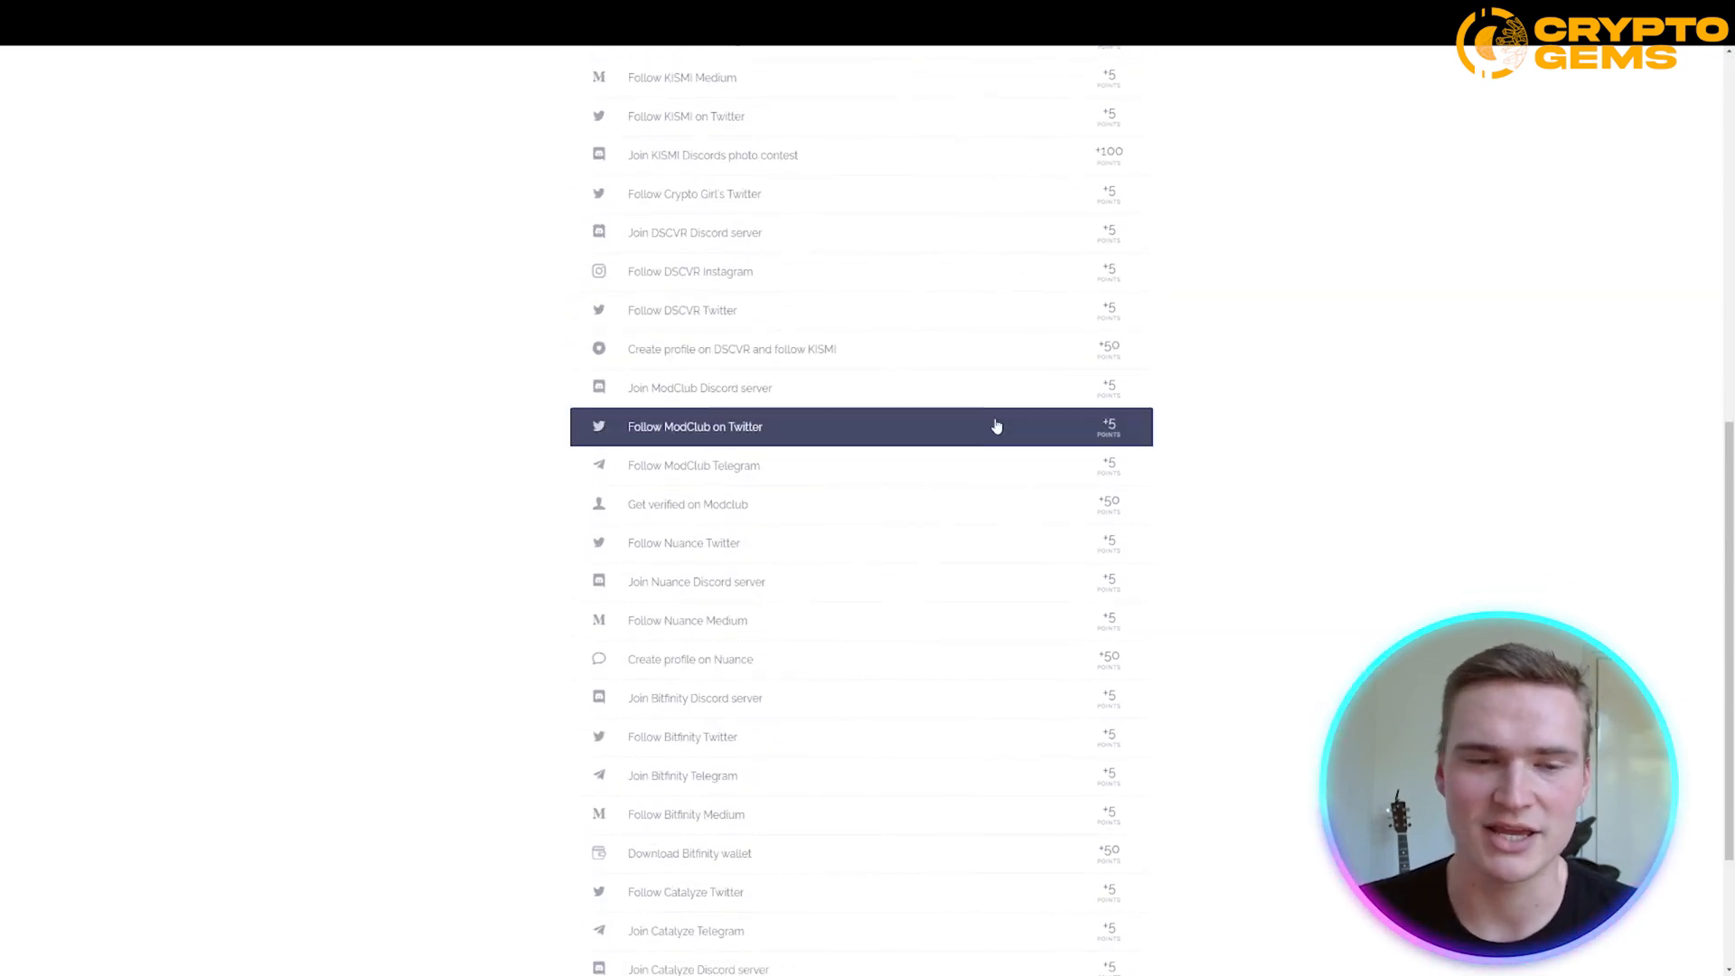
scroll("up", 3)
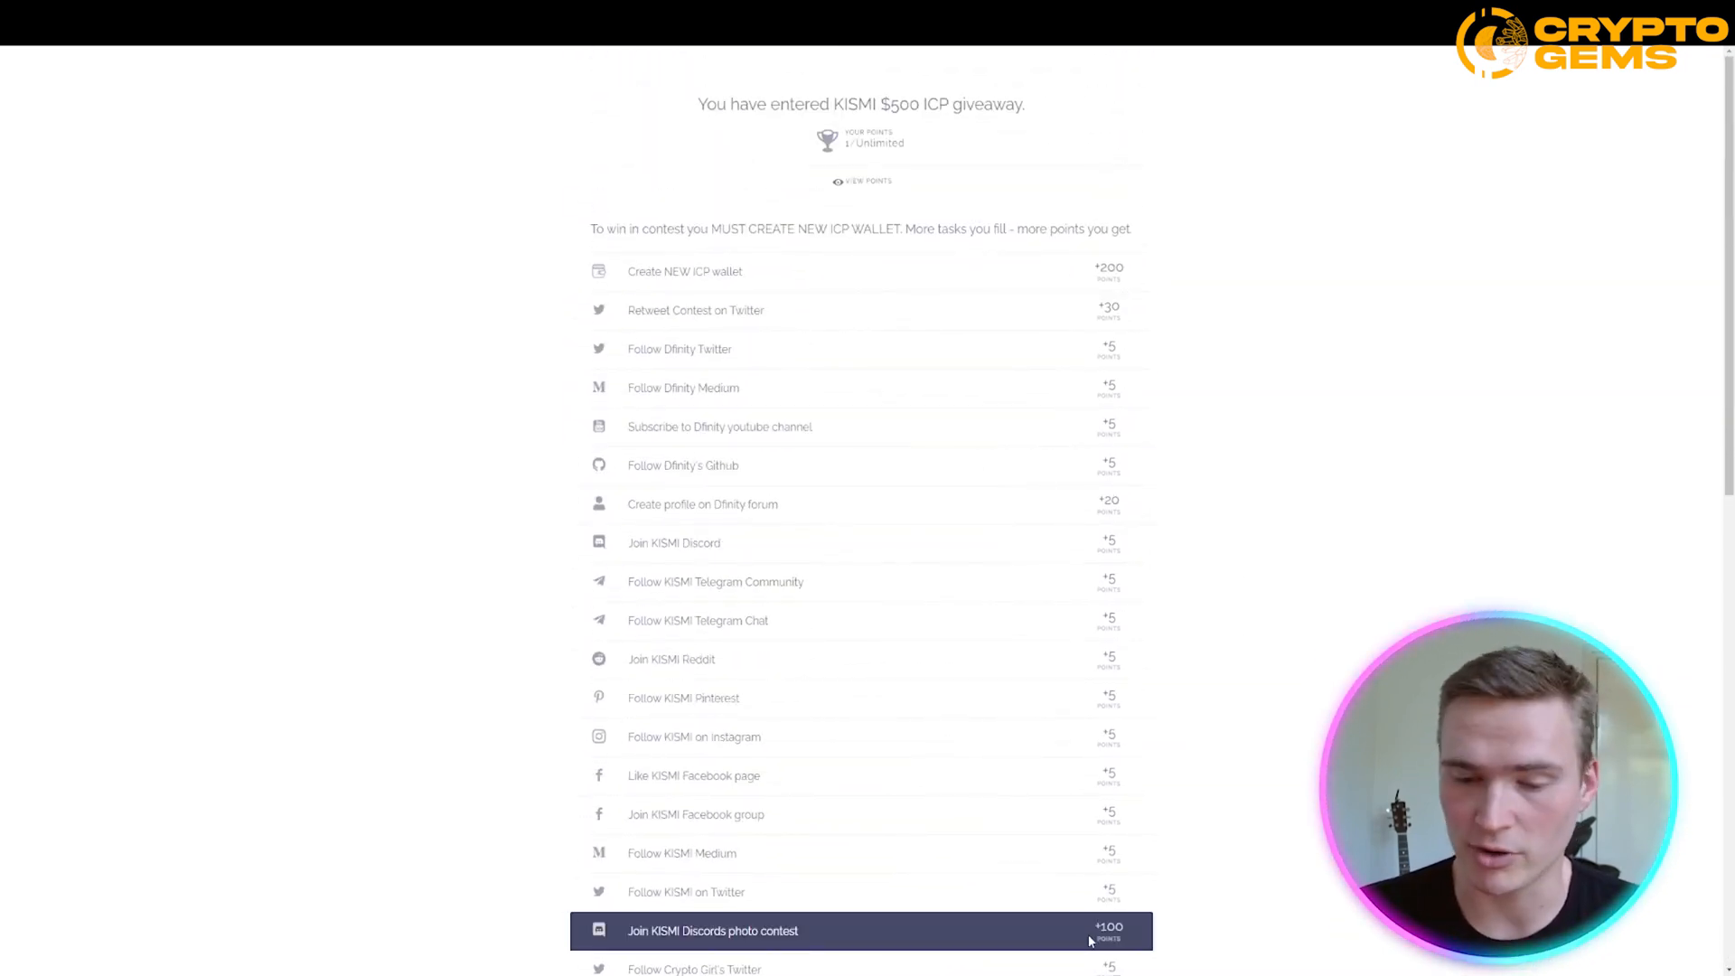
mouse_move(1534, 470)
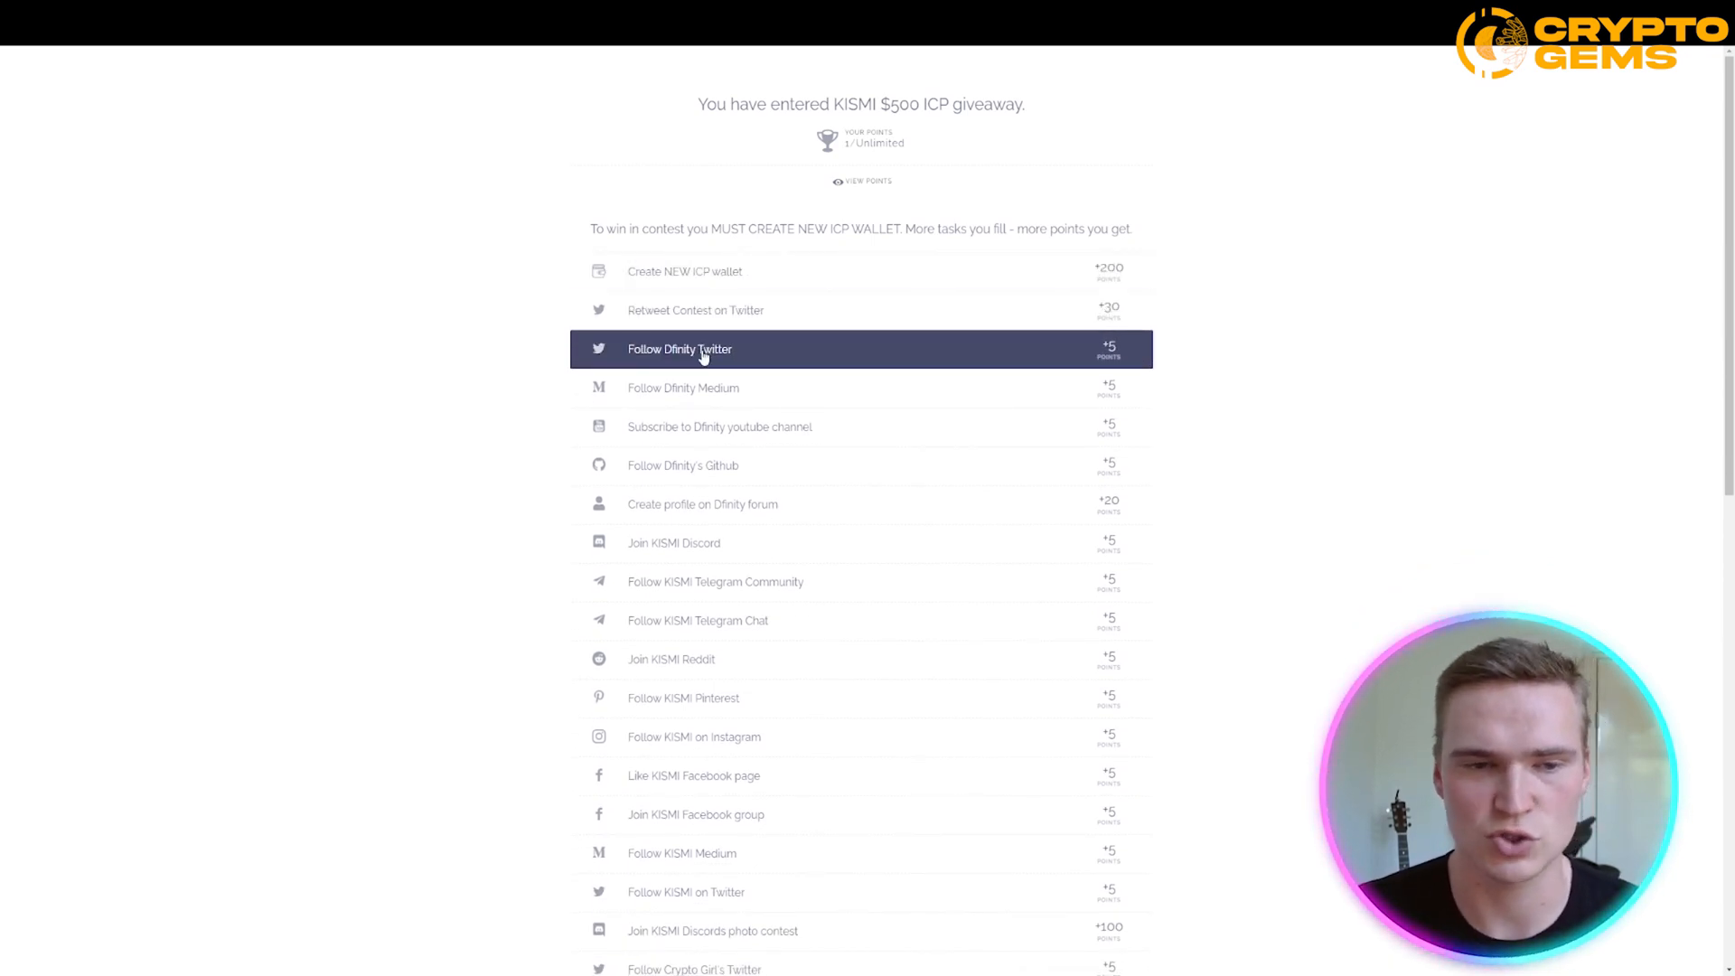
scroll("down", 3)
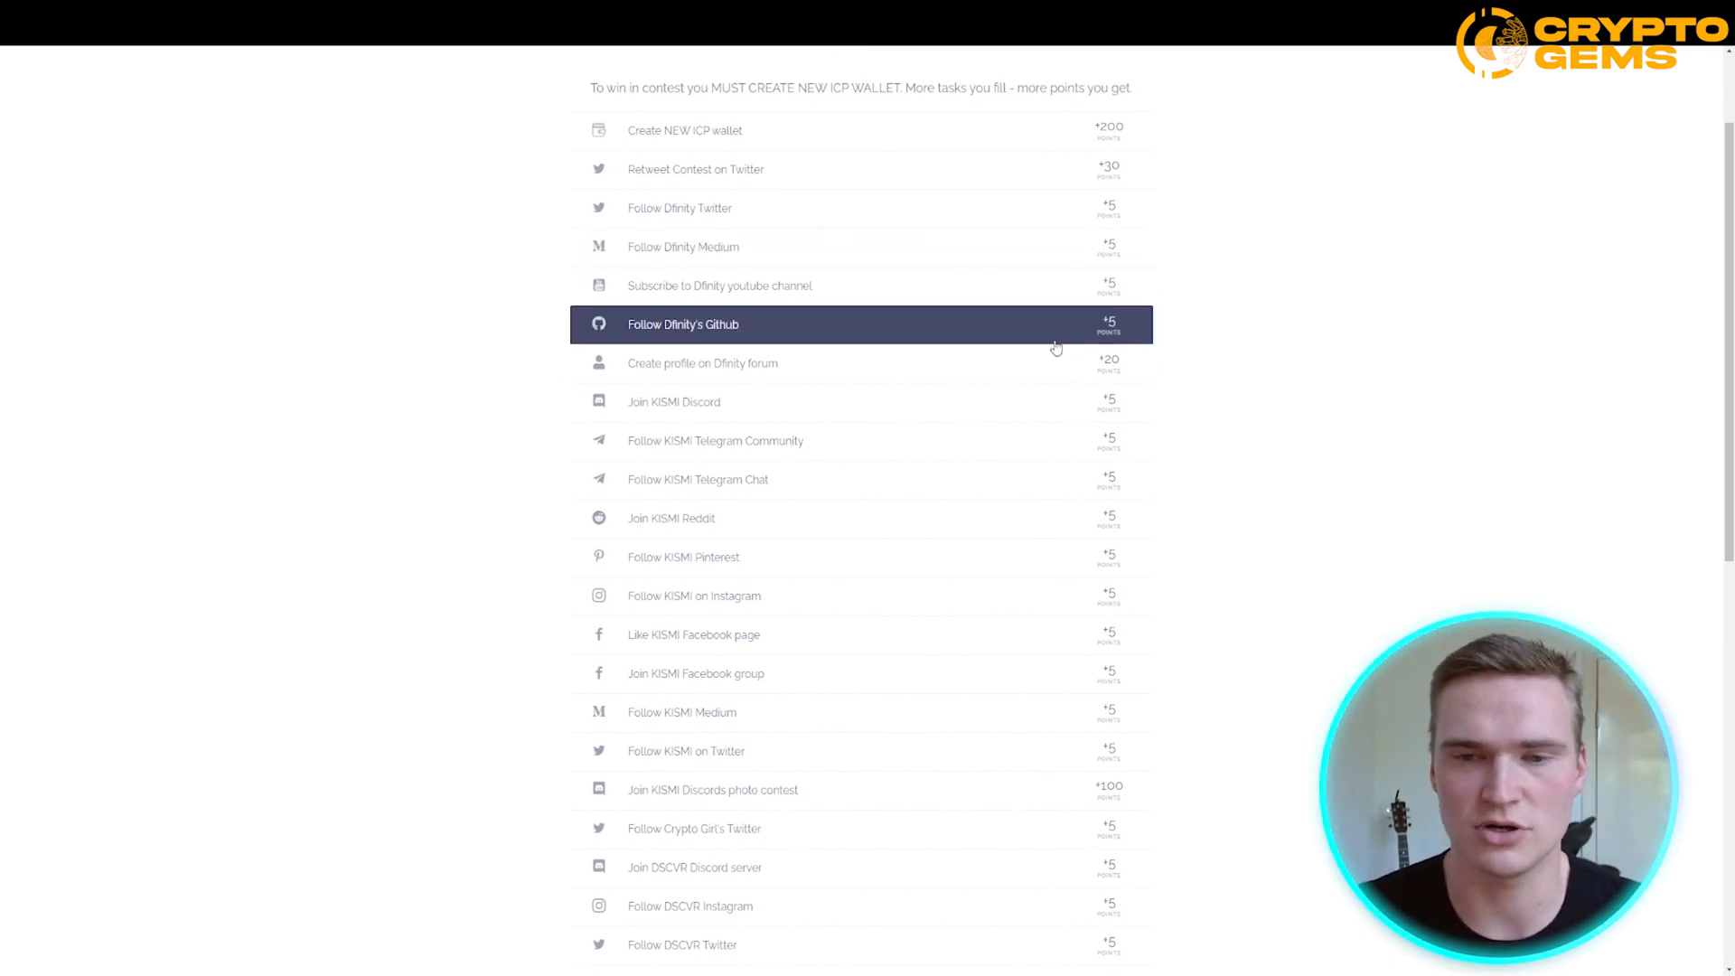
scroll("up", 3)
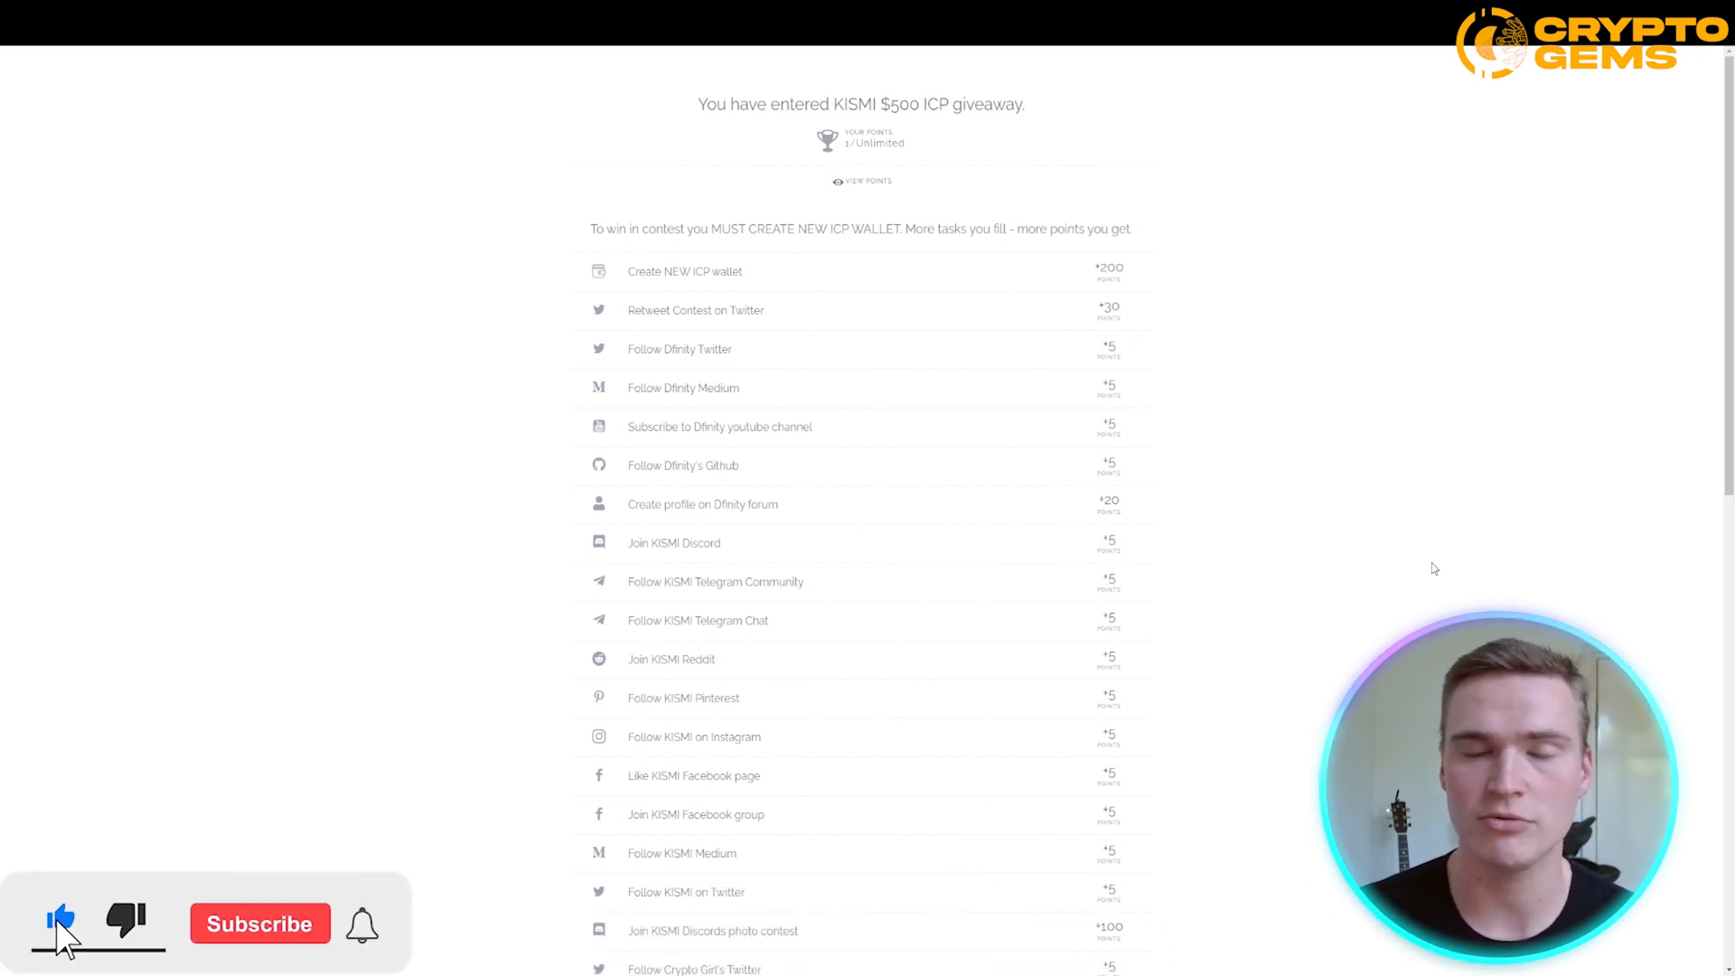
left_click(259, 923)
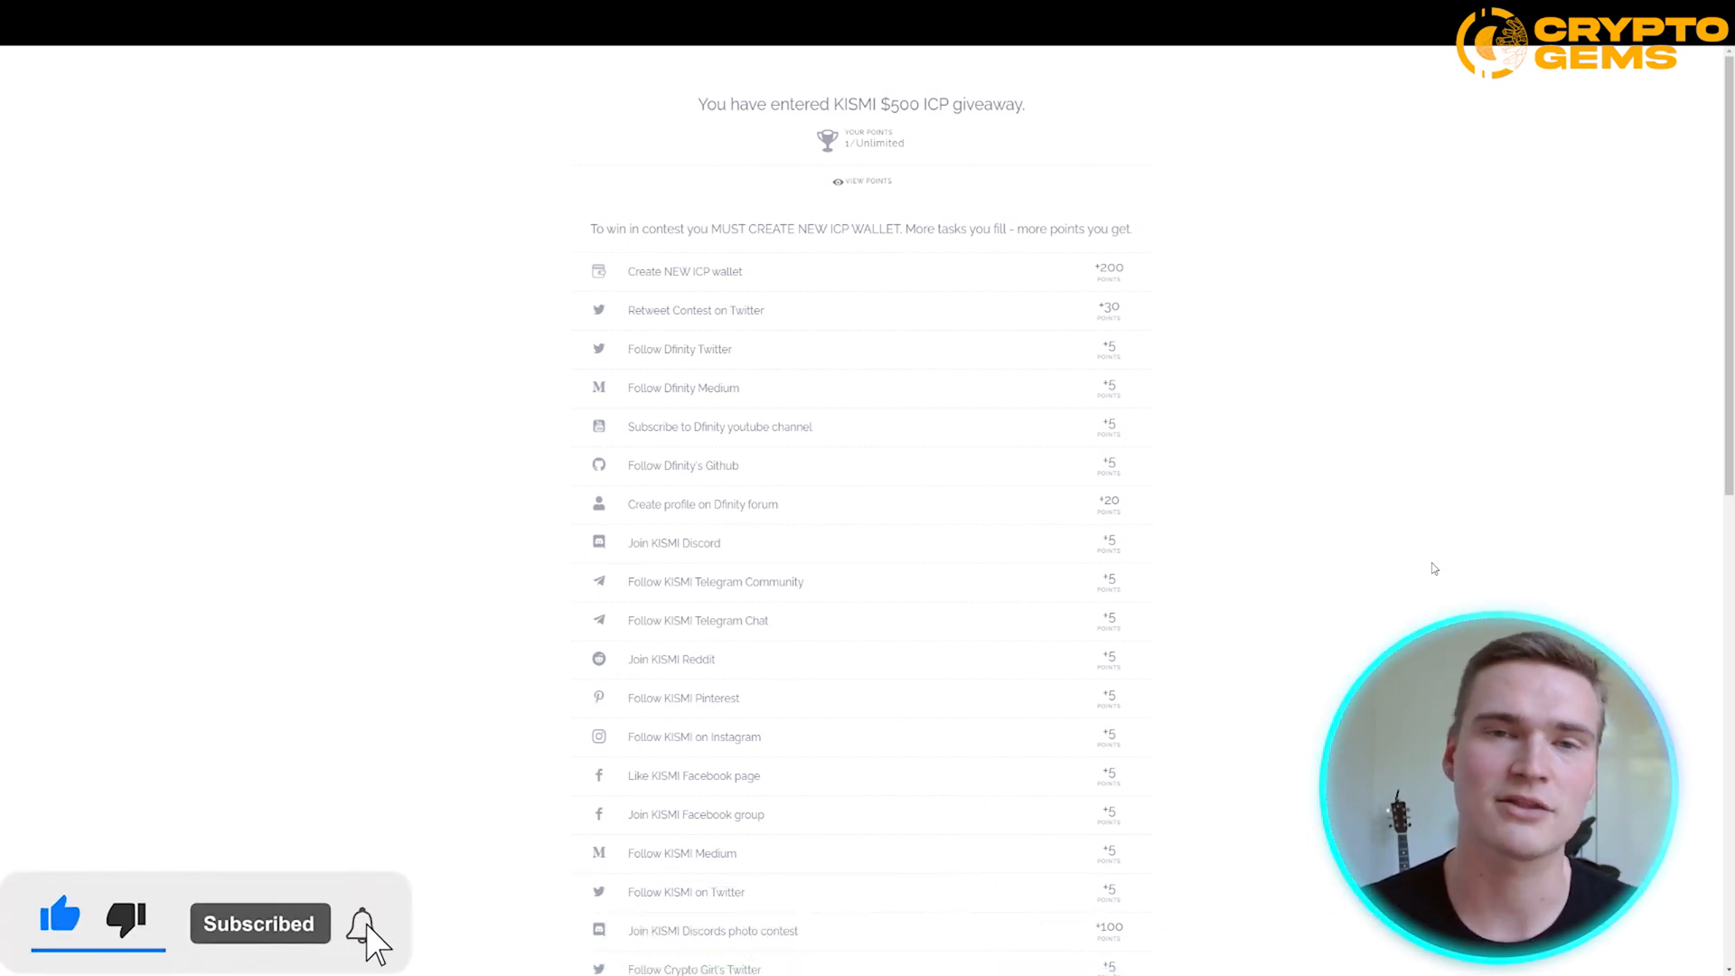